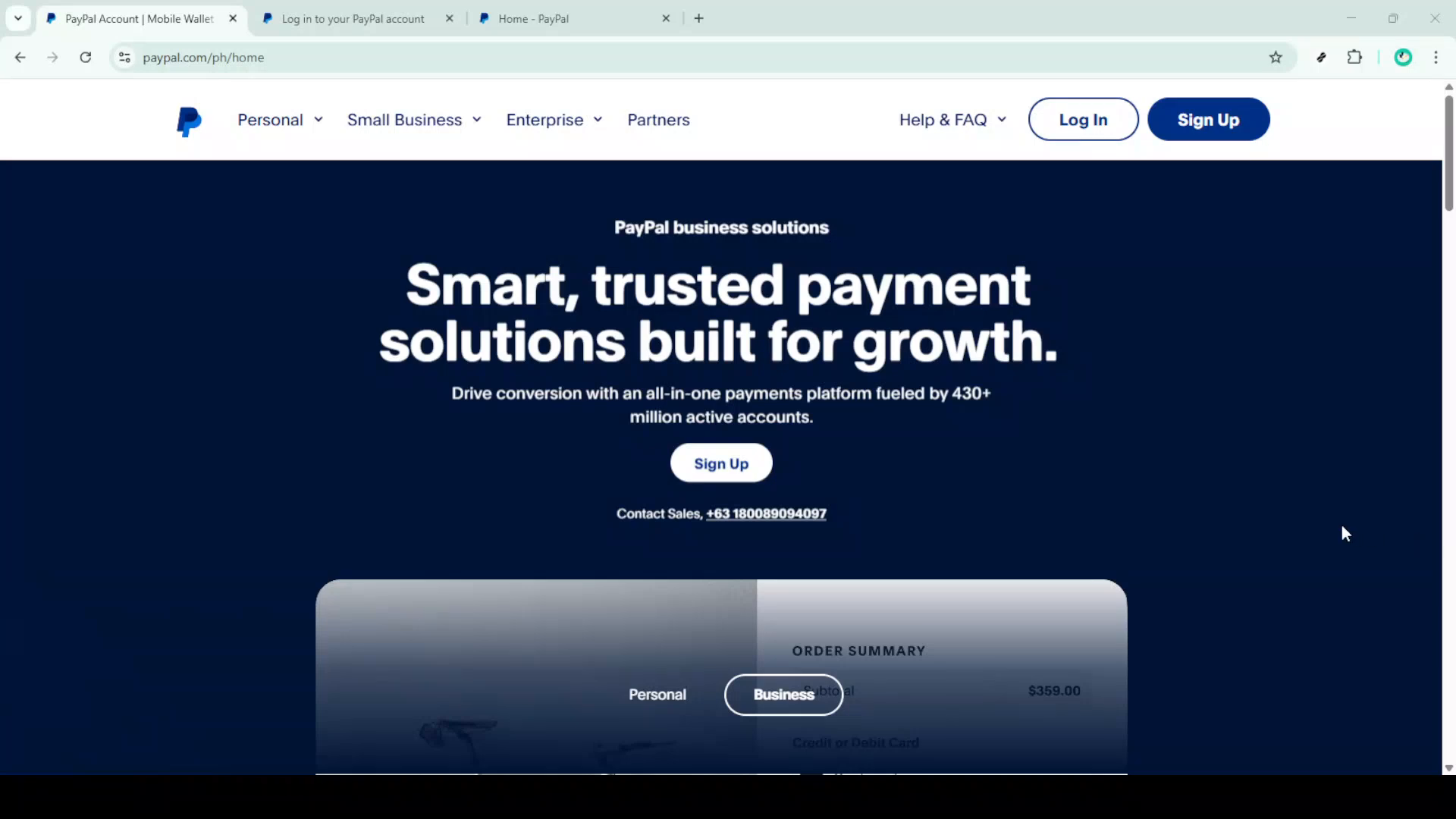
{"action": "mouse_move", "coordinate": [1194, 505]}
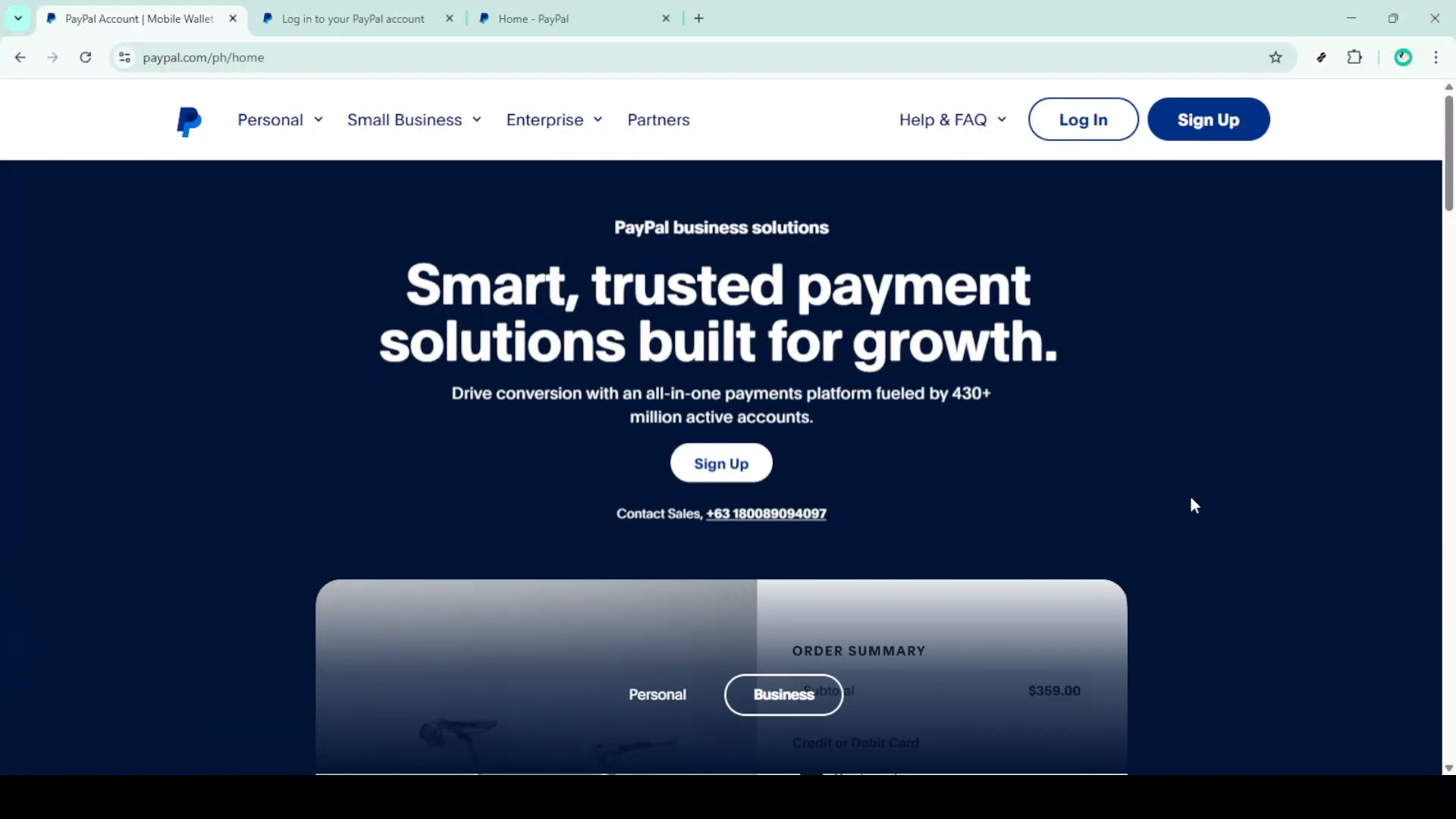
{"action": "mouse_move", "coordinate": [1154, 379]}
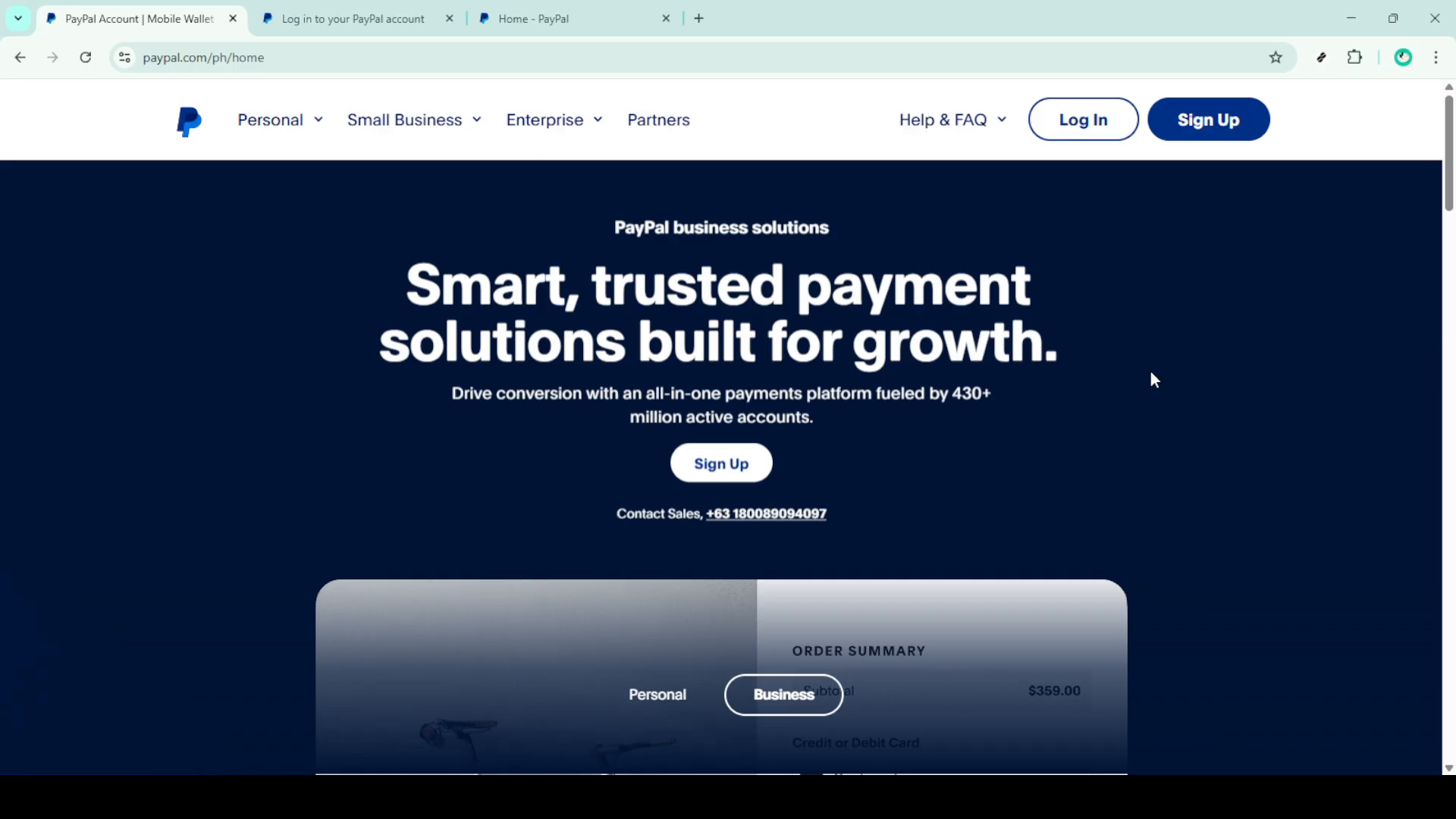
{"action": "mouse_move", "coordinate": [1130, 377]}
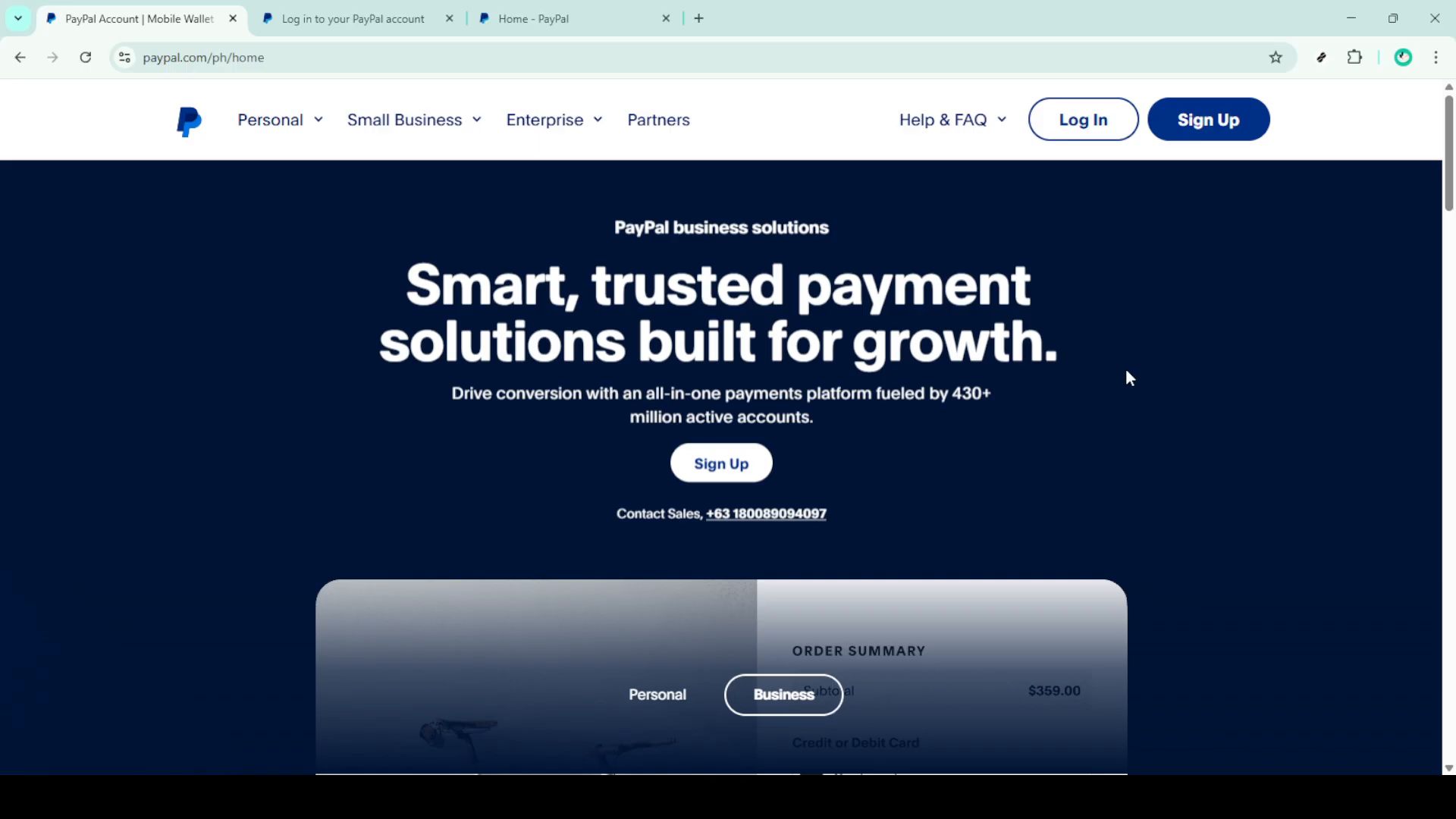
{"action": "mouse_move", "coordinate": [1117, 206]}
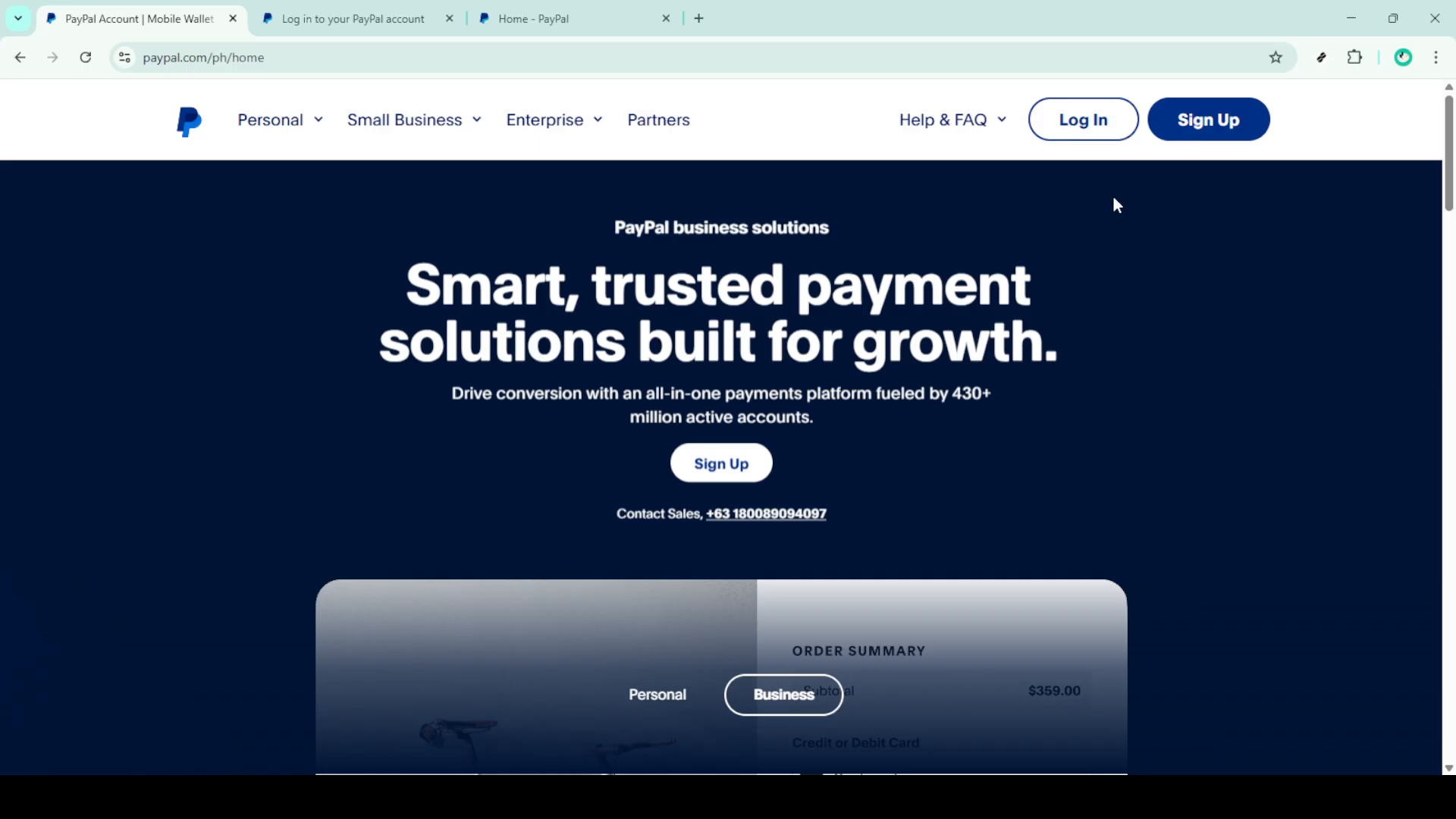
{"action": "mouse_move", "coordinate": [1088, 151]}
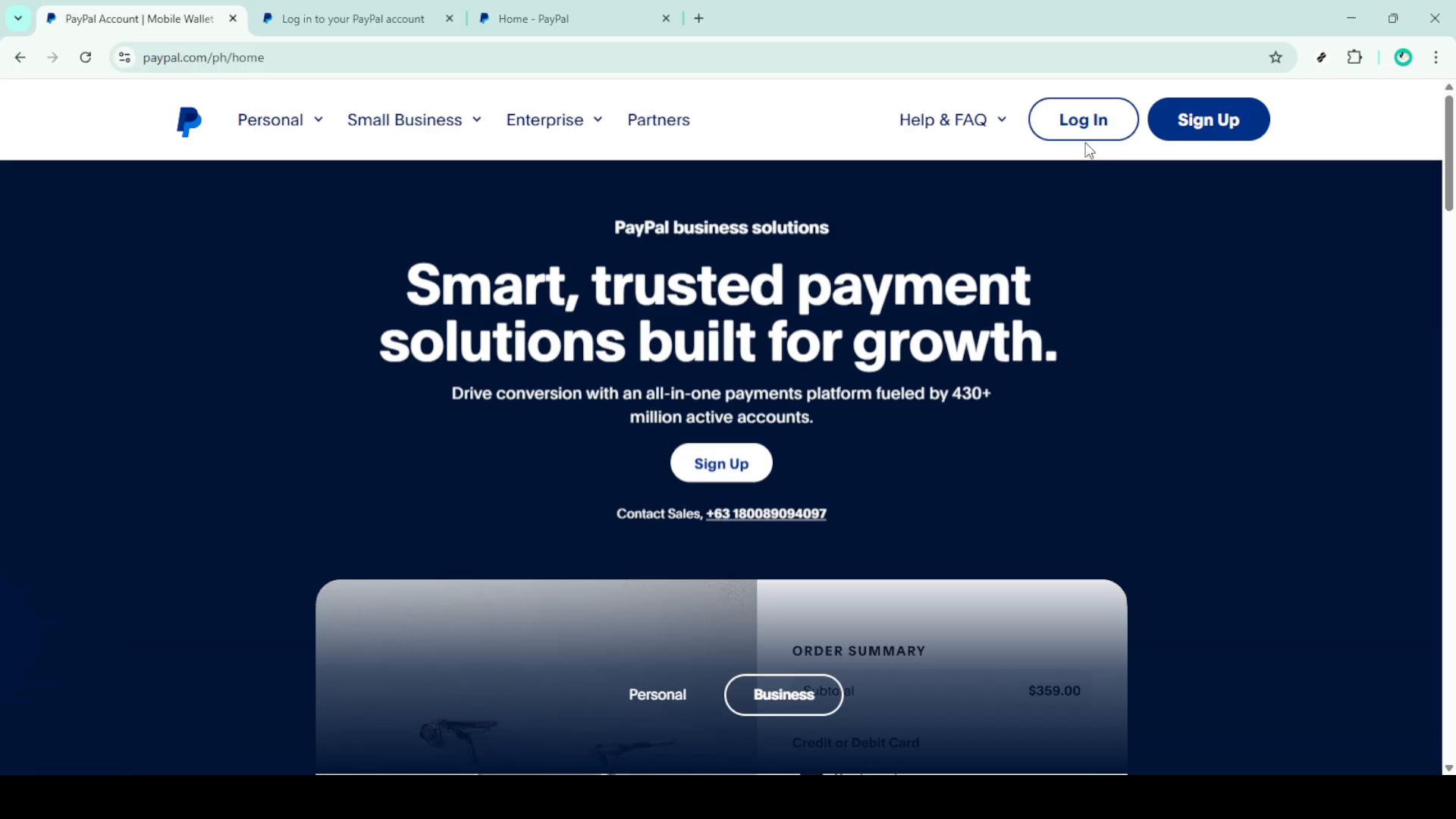
{"action": "mouse_move", "coordinate": [1078, 189]}
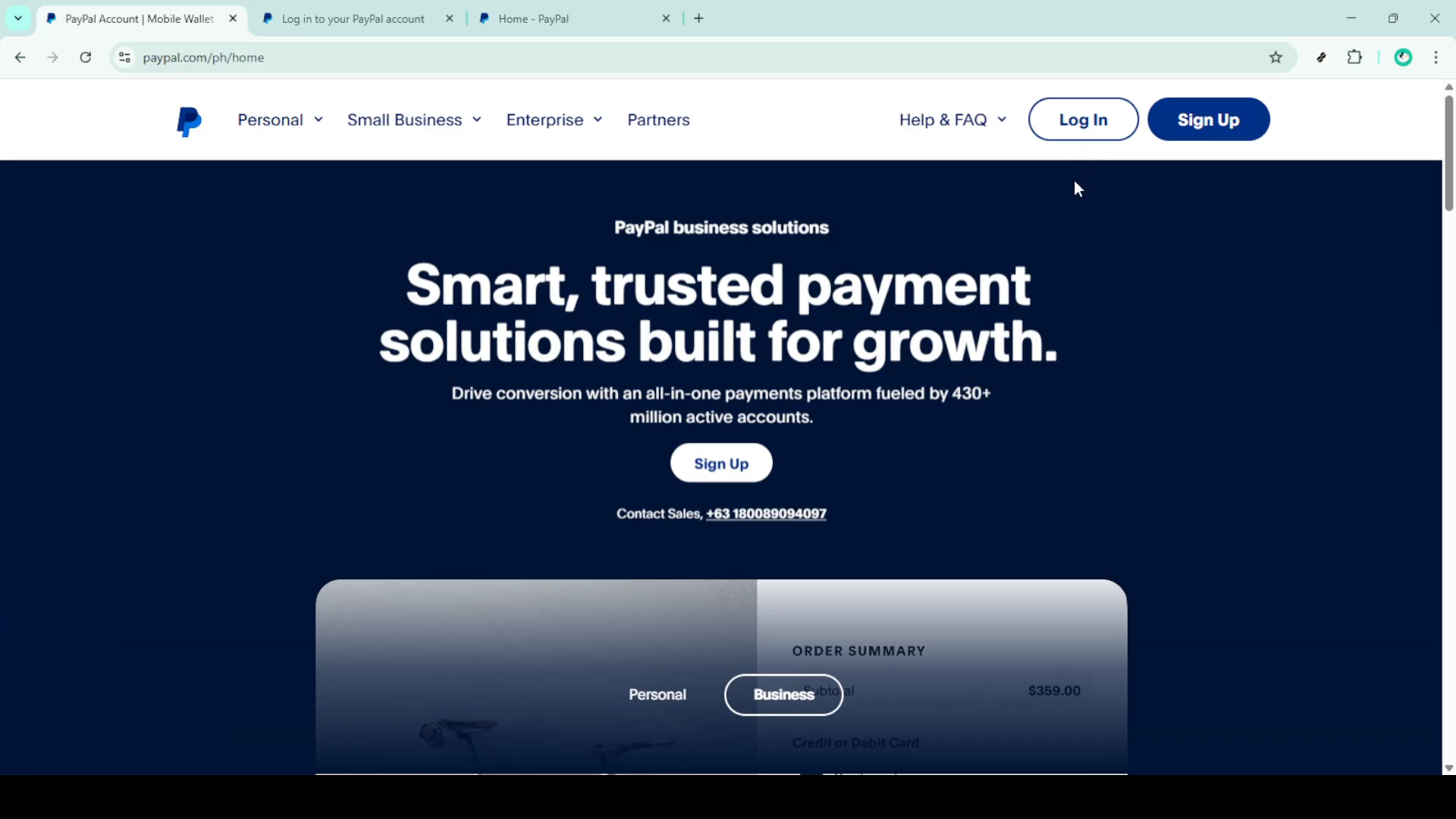
{"action": "mouse_move", "coordinate": [1083, 210]}
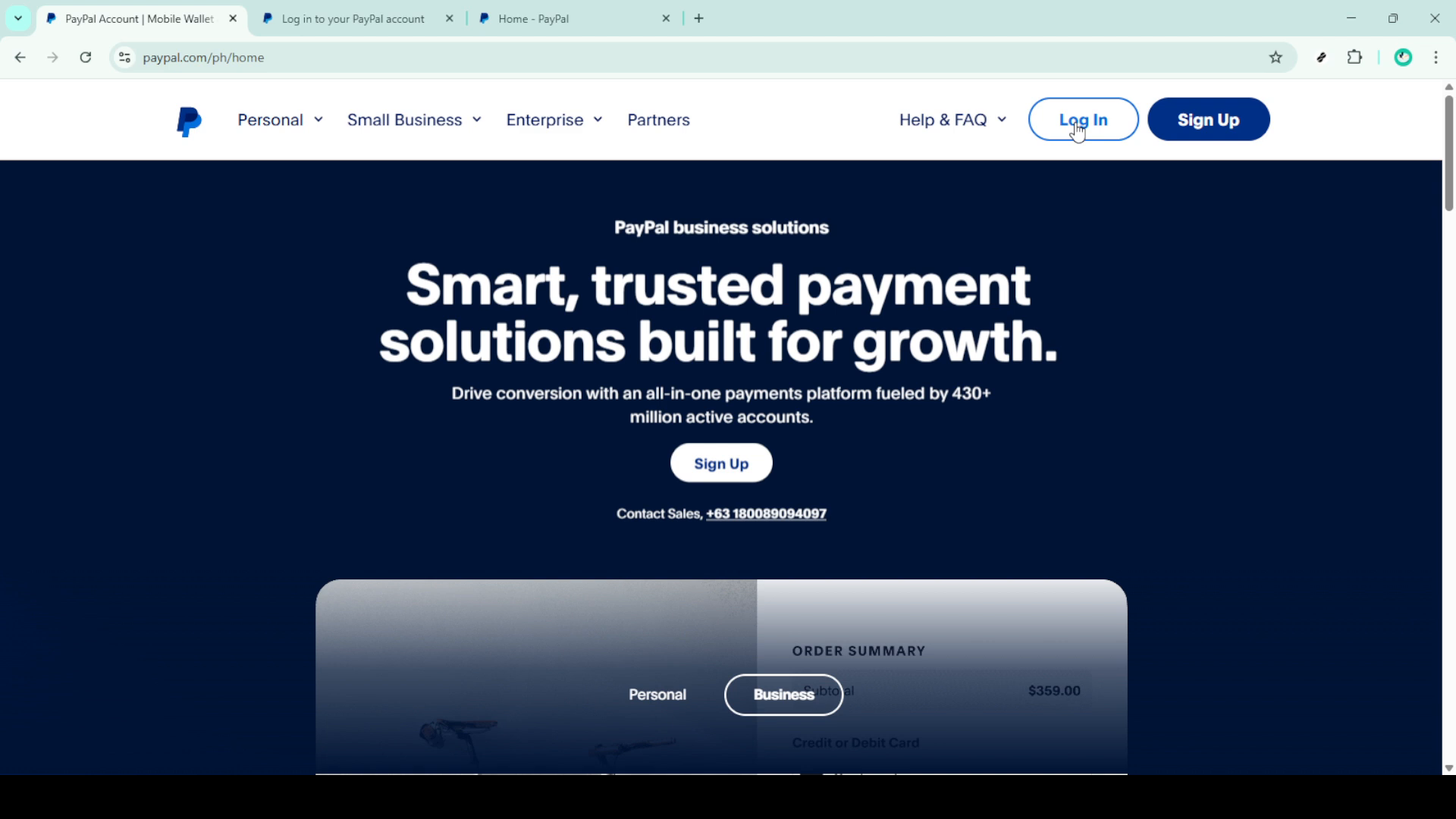
Step: Open the PayPal sign-in form from the homepage's Log In button
{"action": "left_click", "coordinate": [1081, 119]}
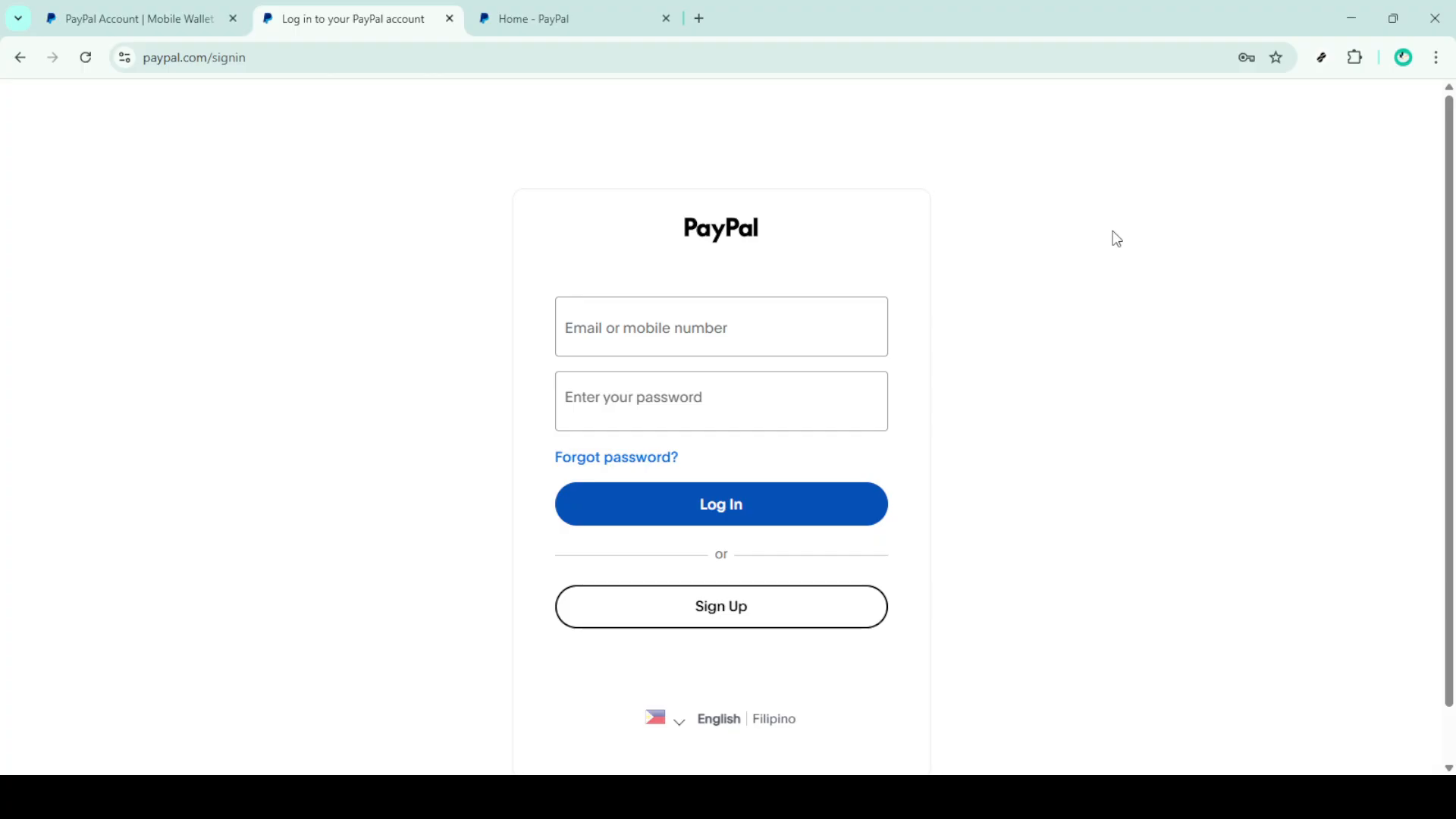
{"action": "mouse_move", "coordinate": [821, 526]}
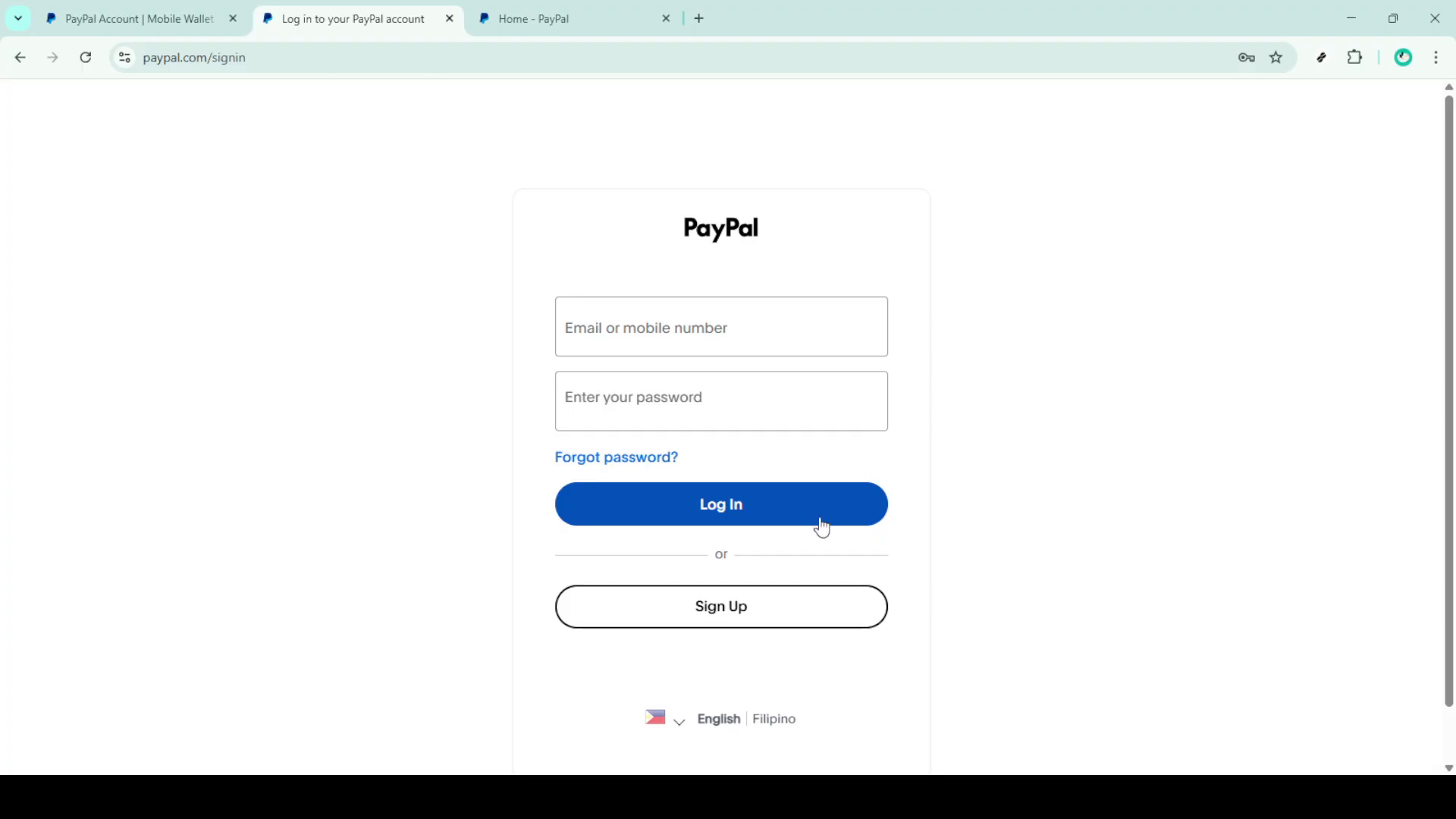
{"action": "mouse_move", "coordinate": [733, 518]}
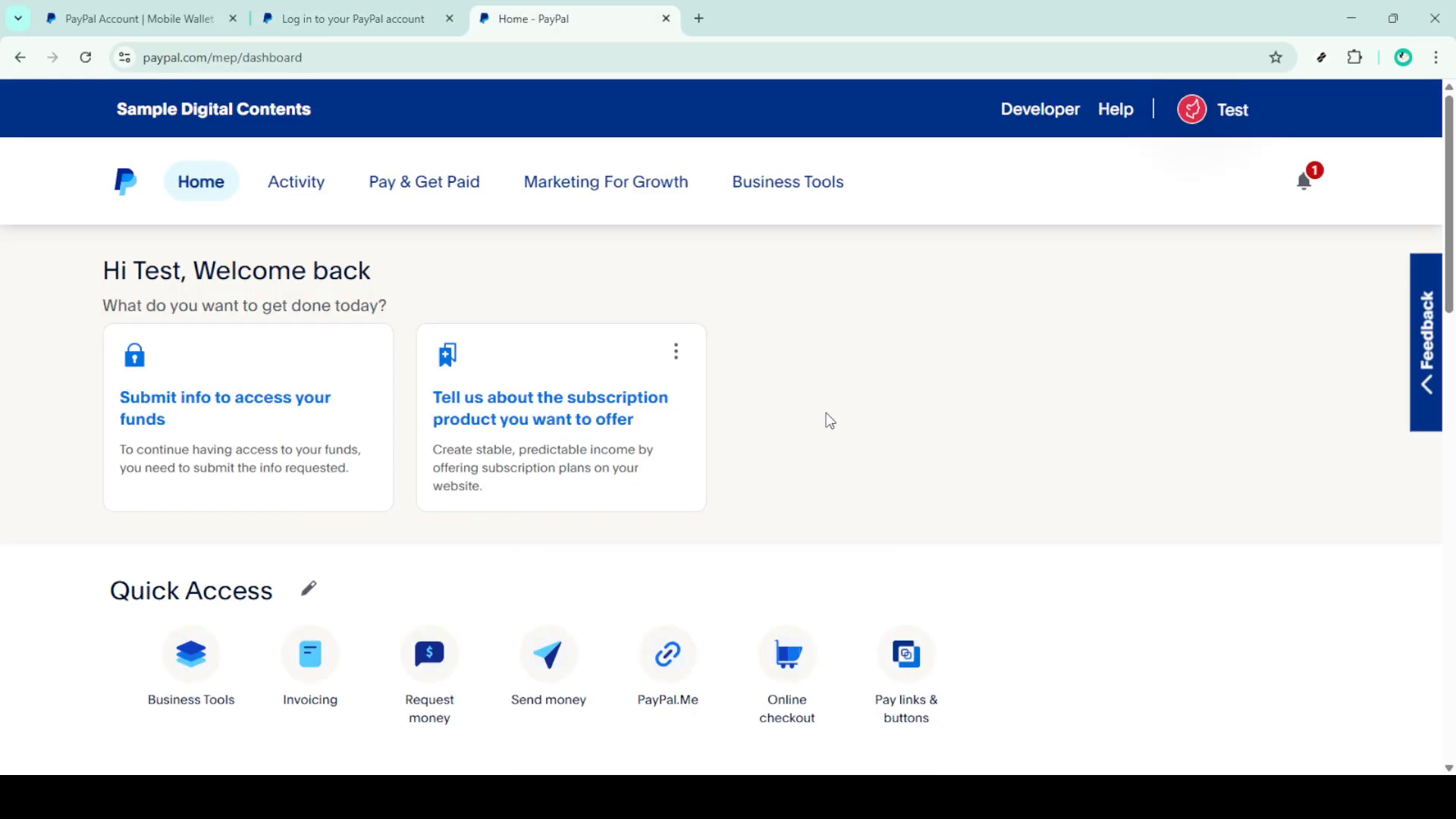
{"action": "mouse_move", "coordinate": [1163, 199]}
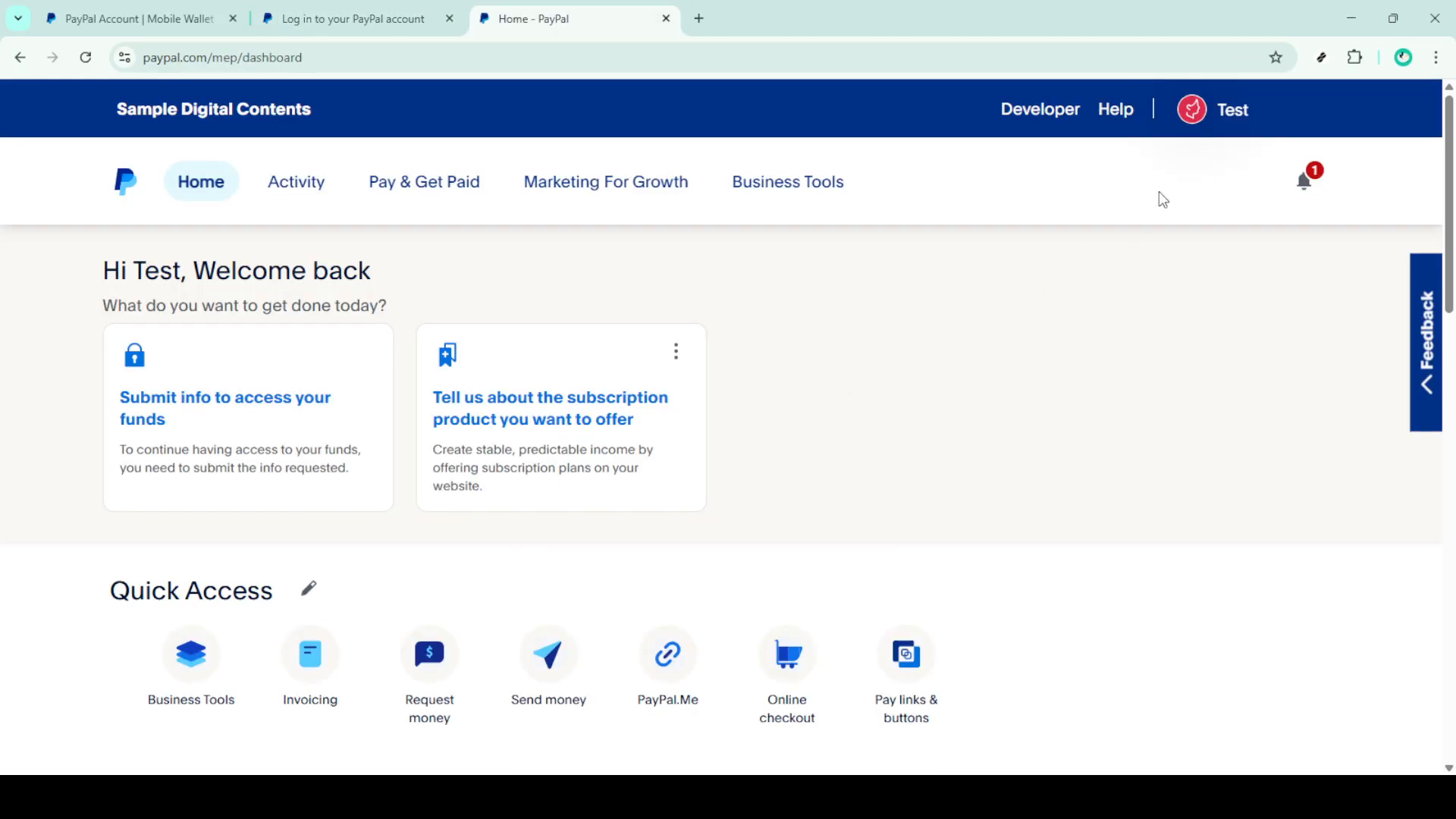
Step: Open Profile Settings from the account menu and go to Login and security
{"action": "left_click", "coordinate": [1212, 109]}
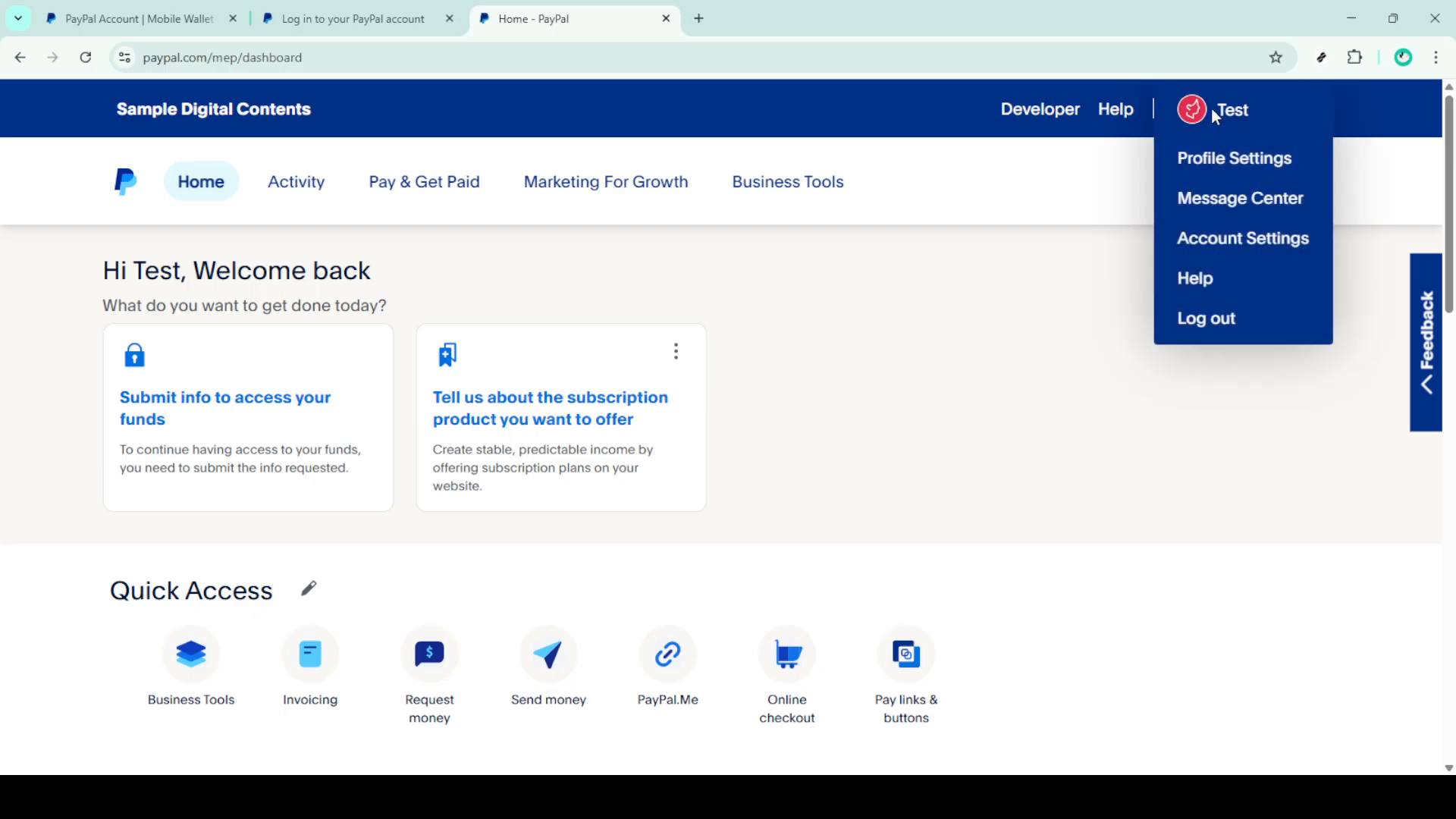
{"action": "mouse_move", "coordinate": [1206, 112]}
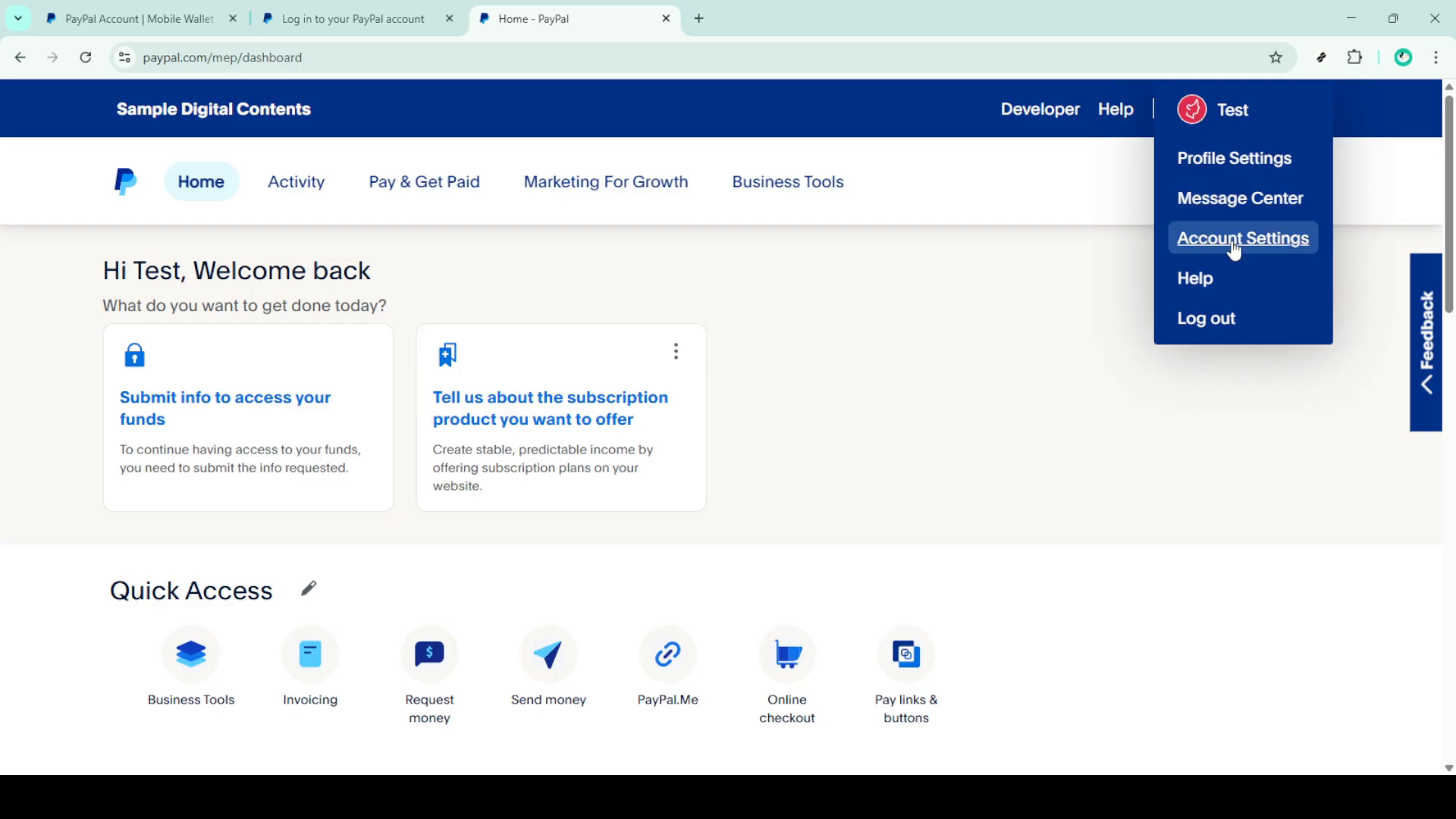
{"action": "mouse_move", "coordinate": [1240, 198]}
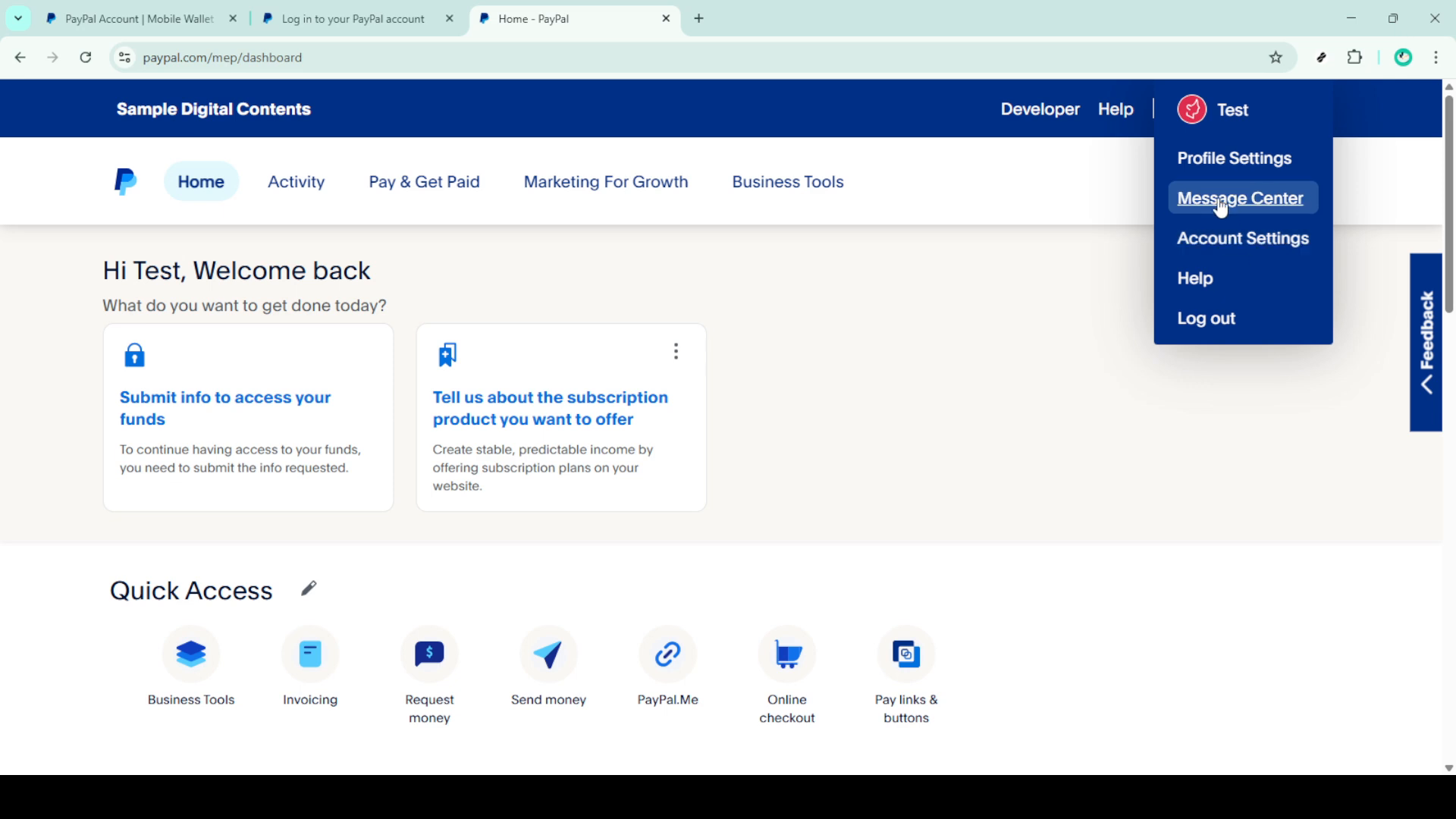
{"action": "left_click", "coordinate": [1233, 158]}
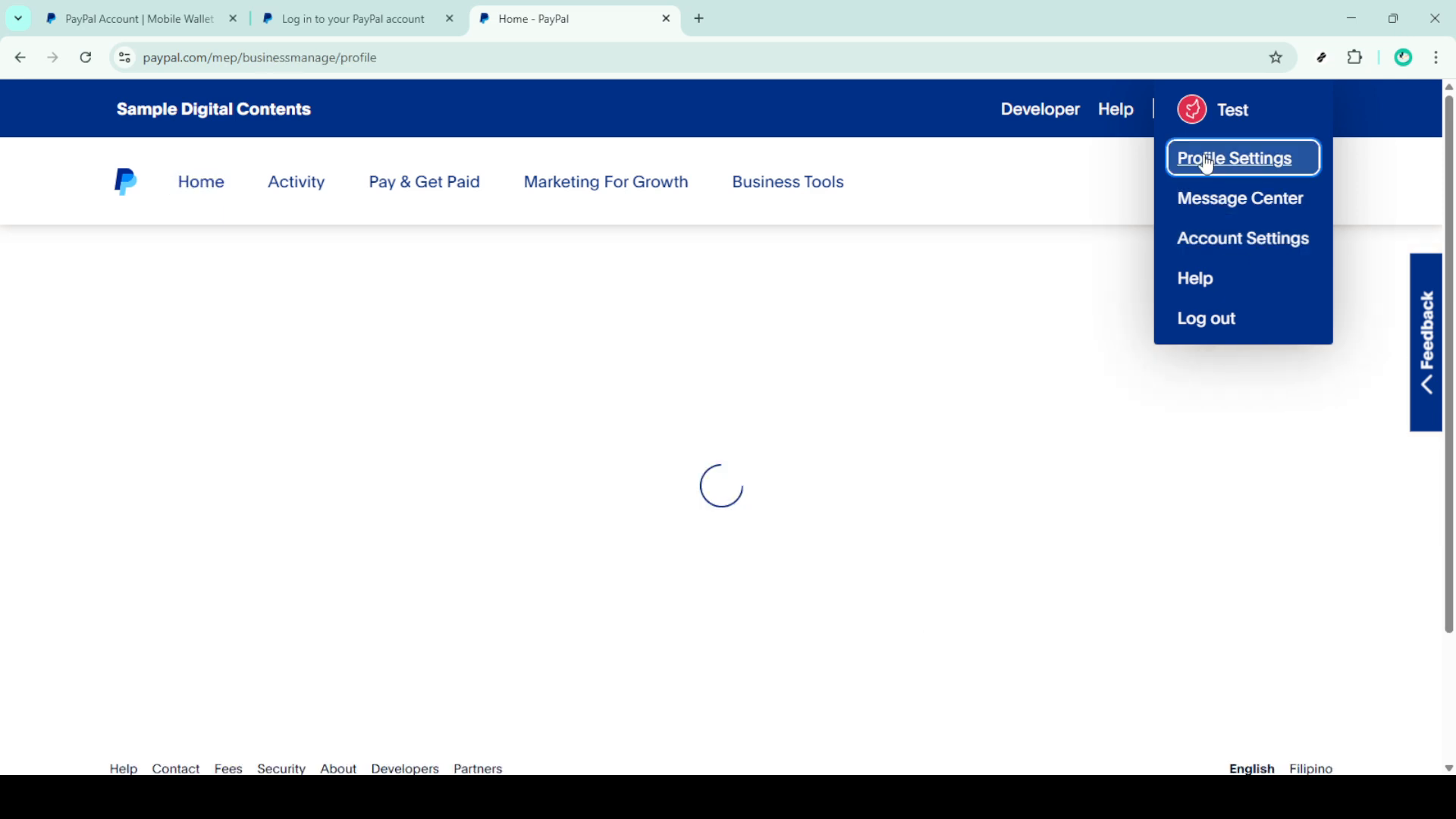
{"action": "mouse_move", "coordinate": [1128, 206]}
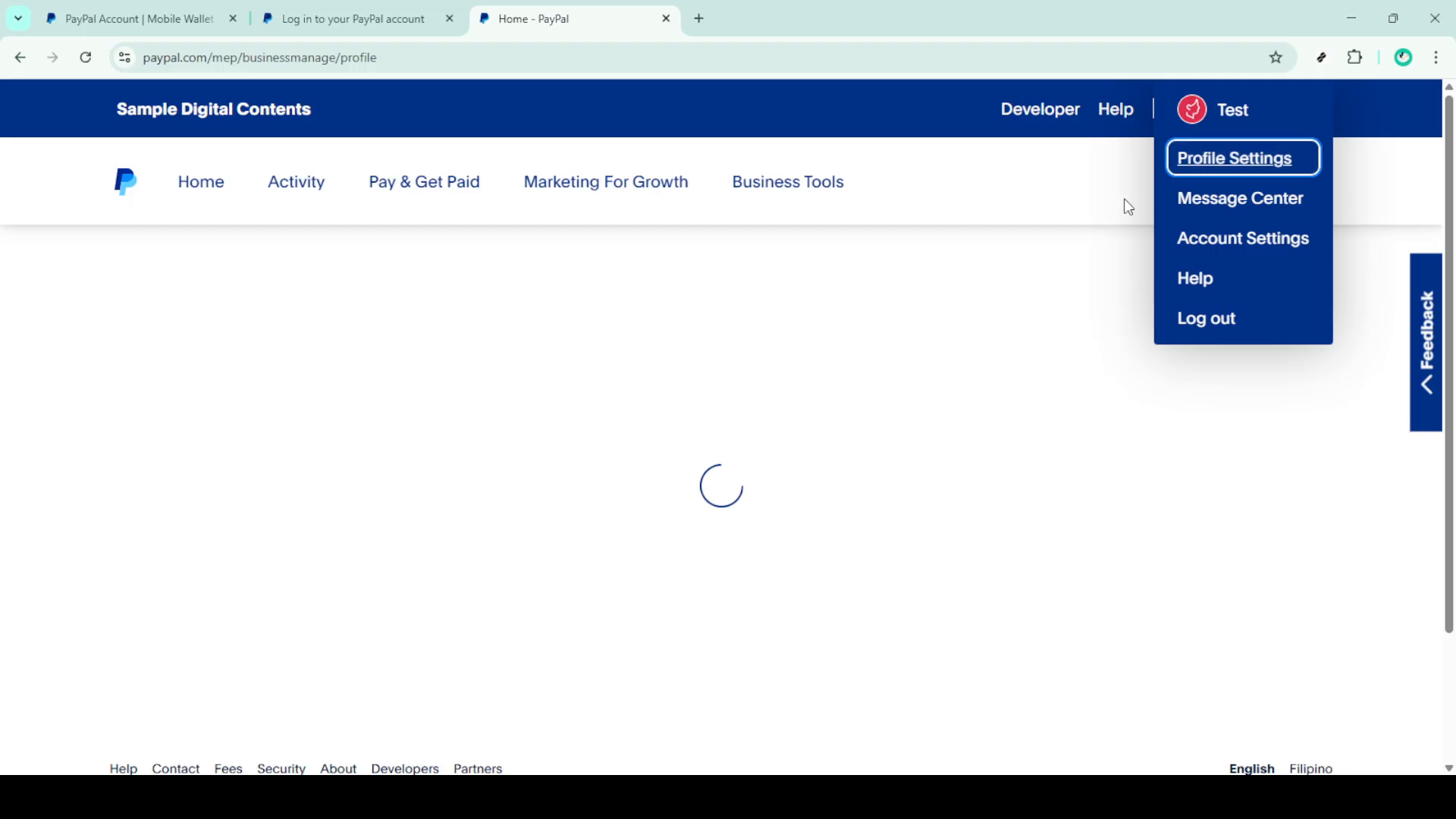
{"action": "left_click", "coordinate": [493, 448]}
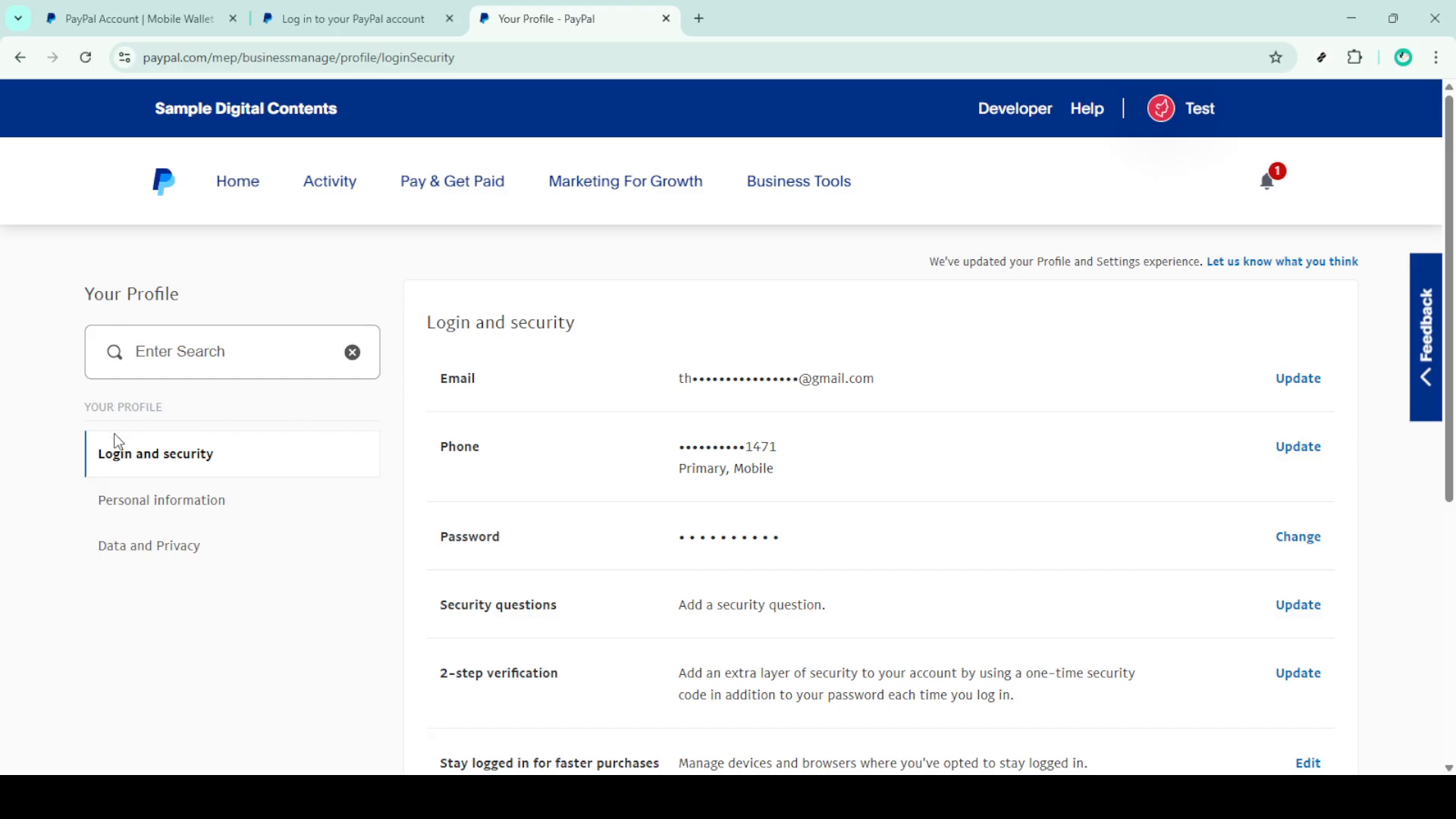
{"action": "mouse_move", "coordinate": [632, 495]}
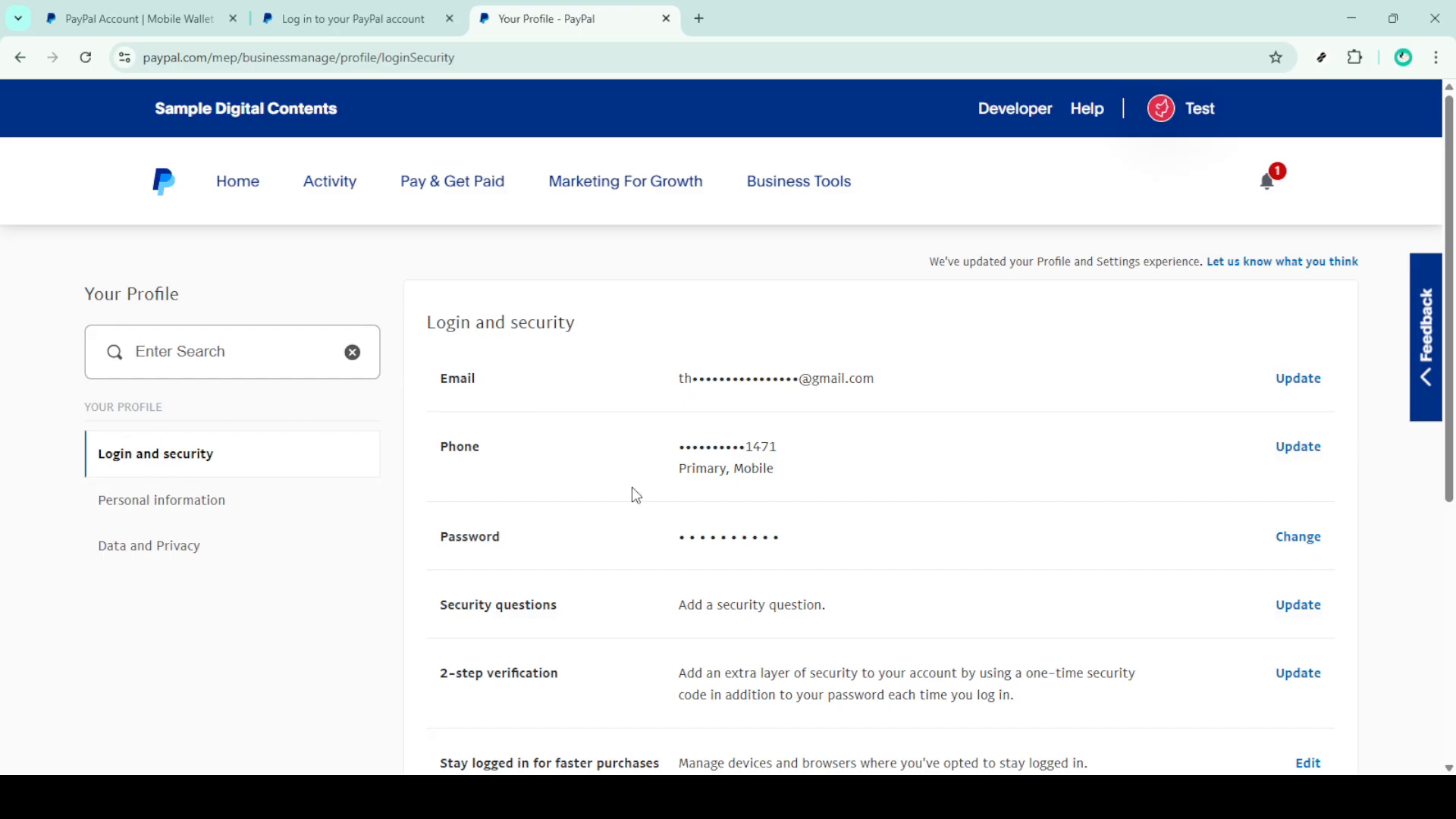
Step: Scroll to the Account type row showing Business and its Close account link
{"action": "scroll", "scroll_direction": "down", "scroll_amount": 3}
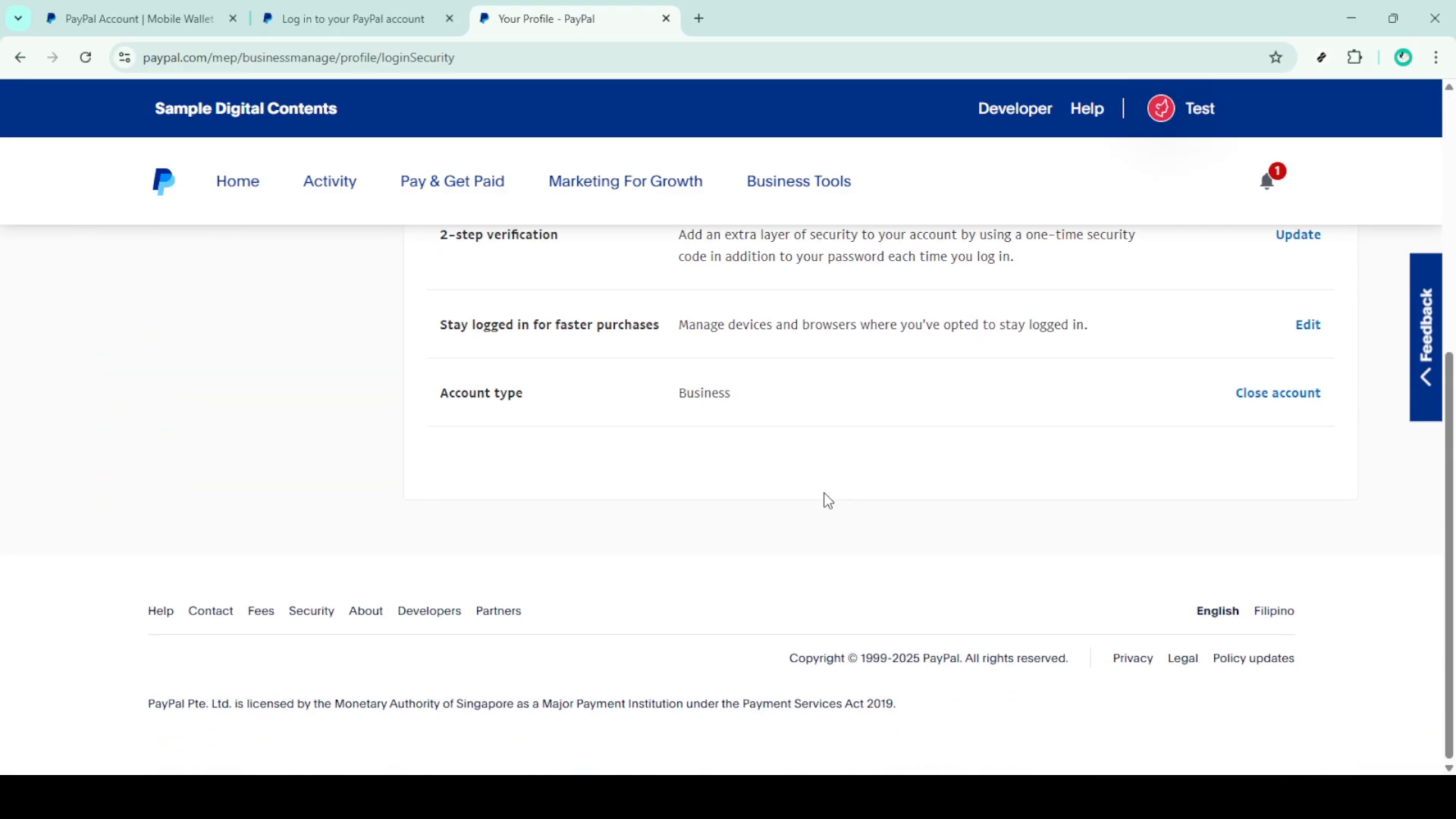
{"action": "scroll", "scroll_direction": "up", "scroll_amount": 3}
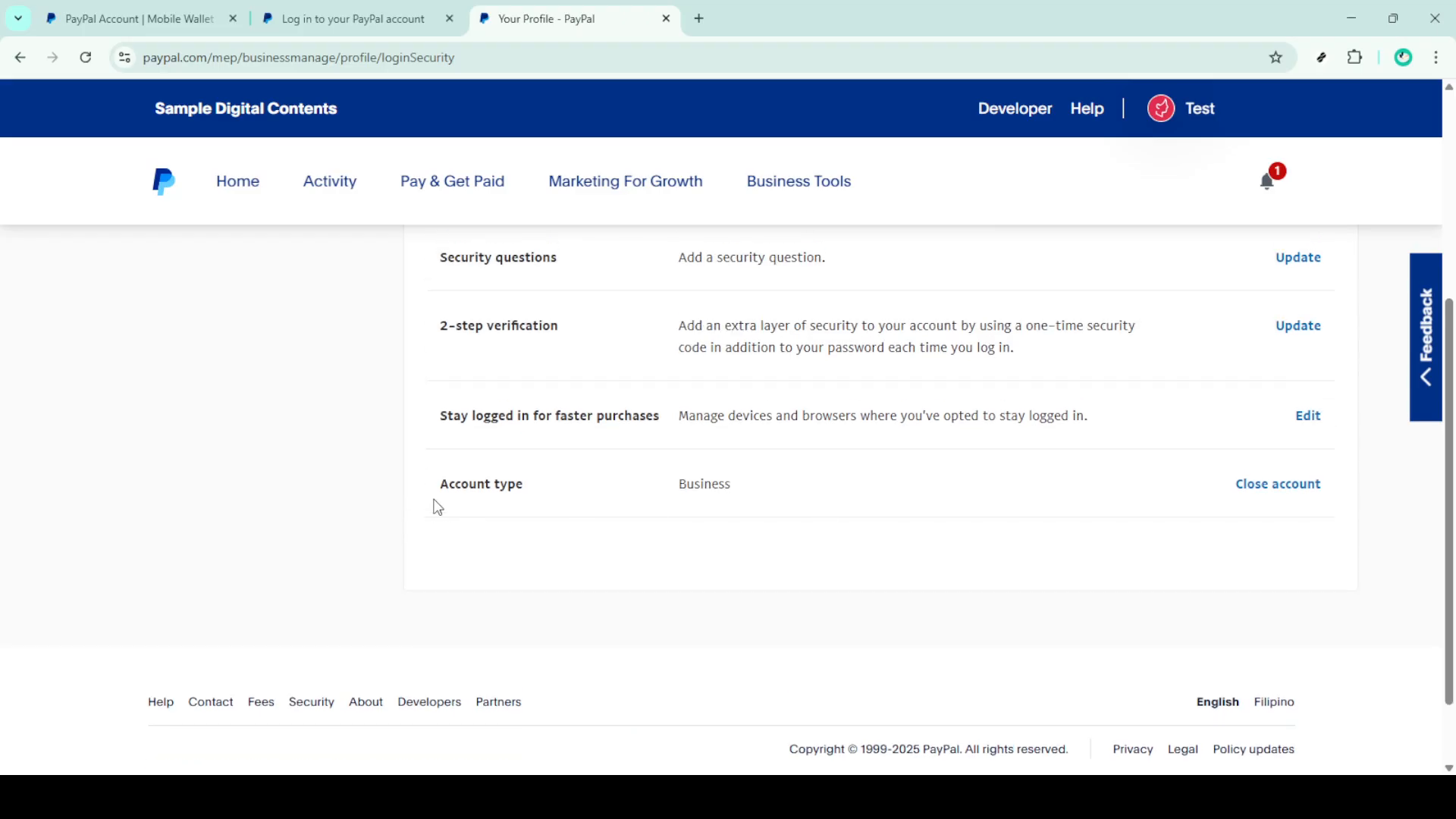
{"action": "double_click", "coordinate": [480, 483]}
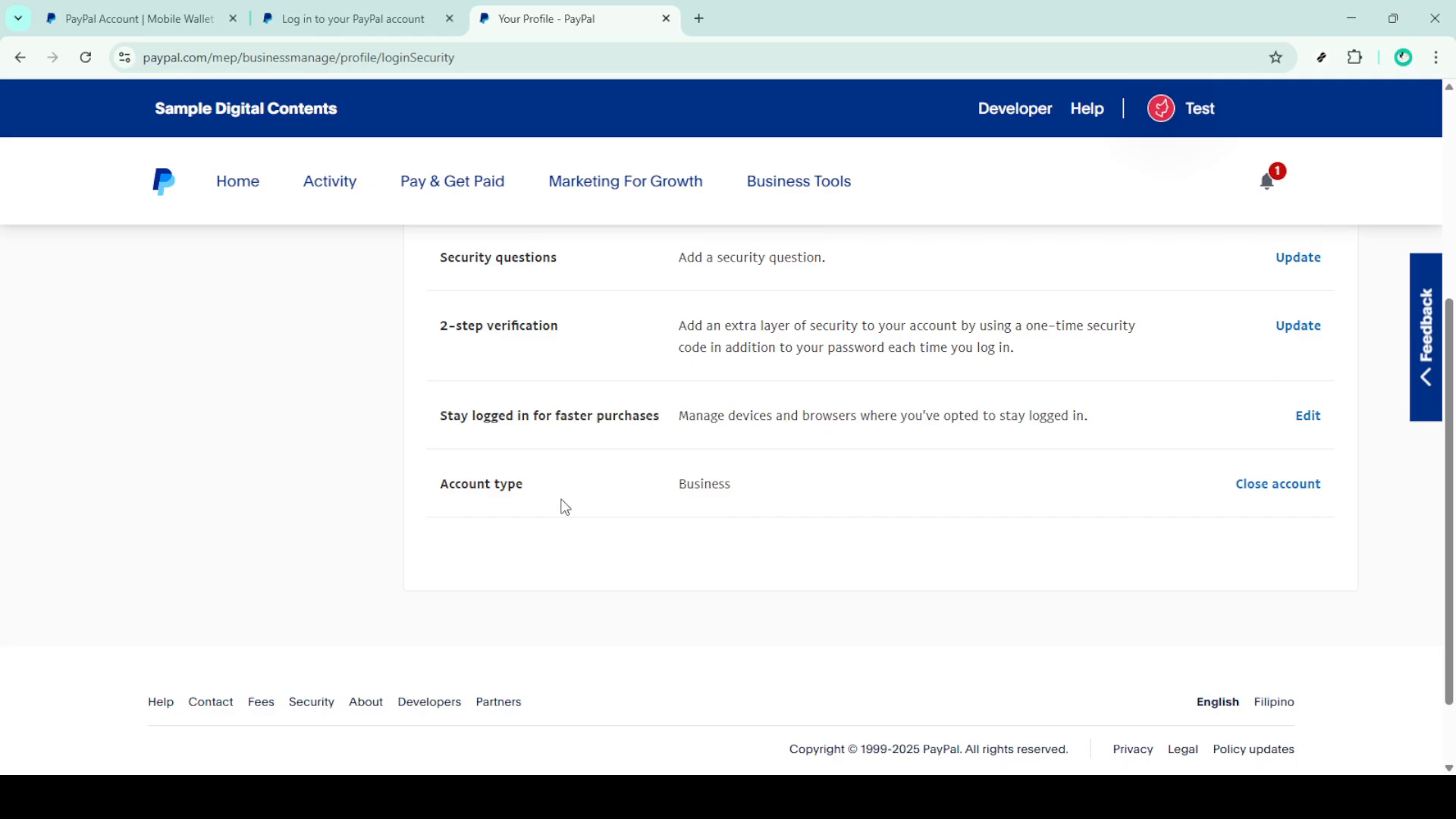
{"action": "mouse_move", "coordinate": [1158, 458]}
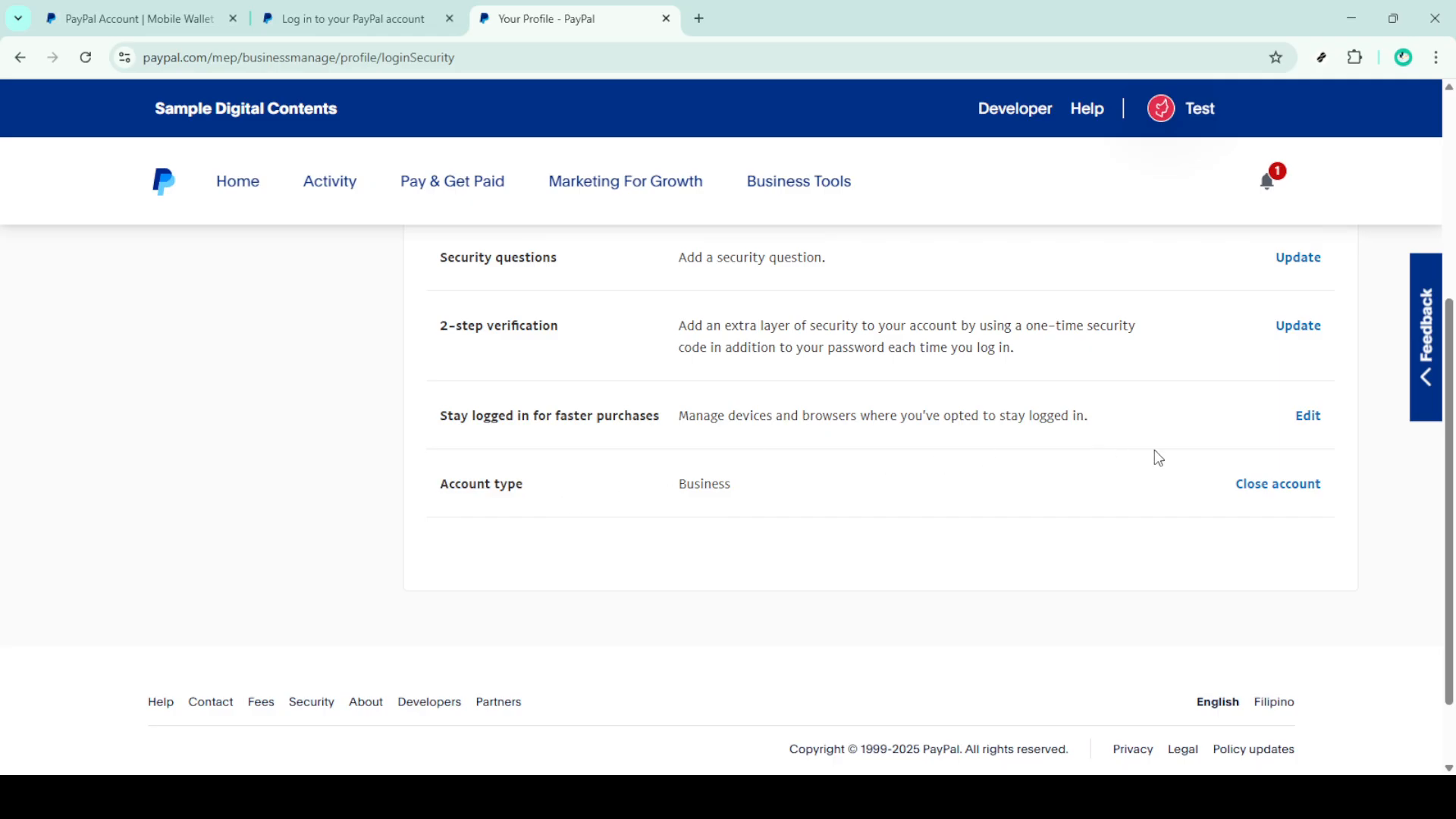
{"action": "mouse_move", "coordinate": [1278, 484]}
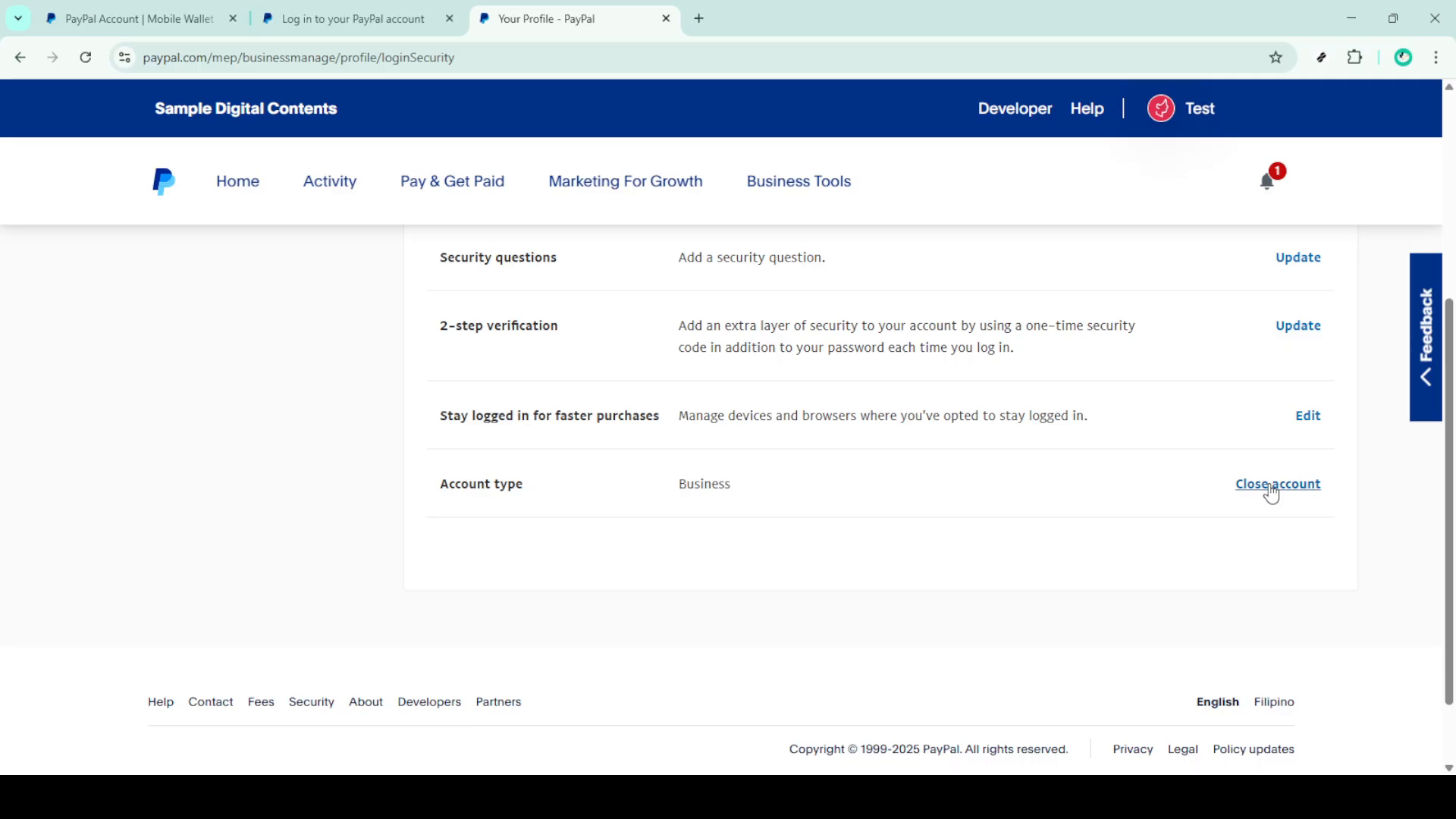
{"action": "mouse_move", "coordinate": [1266, 502]}
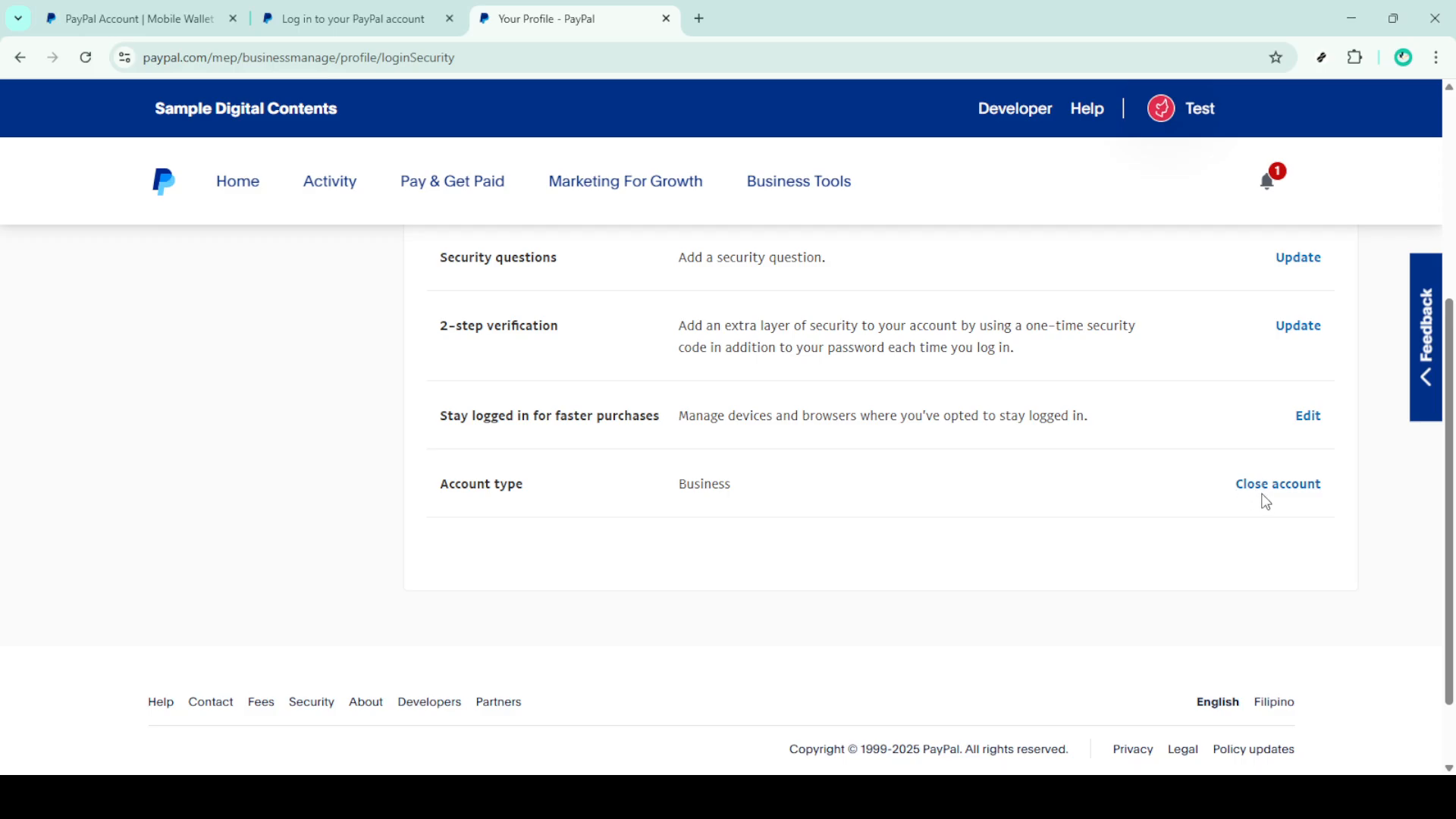
{"action": "mouse_move", "coordinate": [1103, 550]}
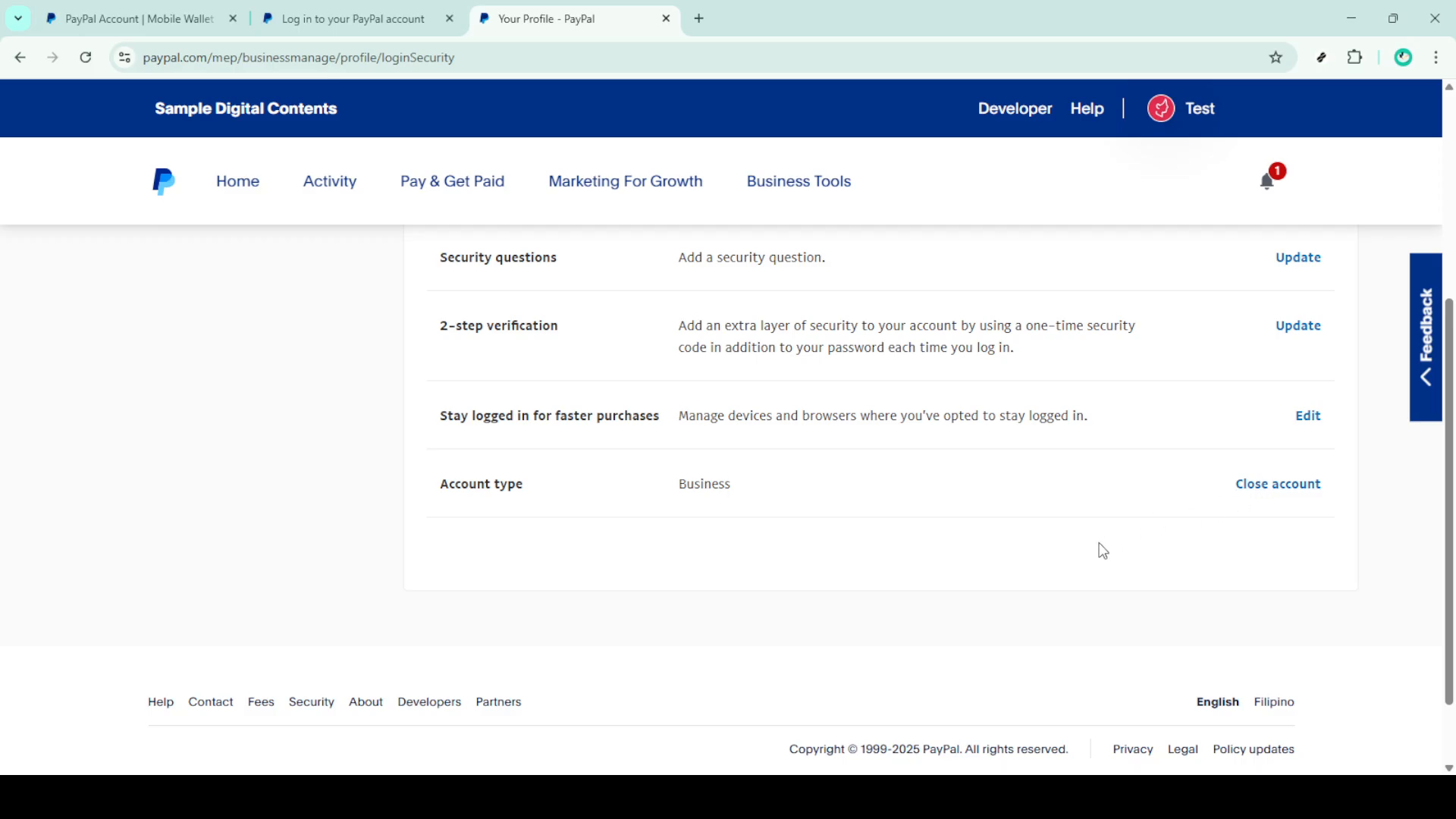
{"action": "scroll", "scroll_direction": "up", "scroll_amount": 3}
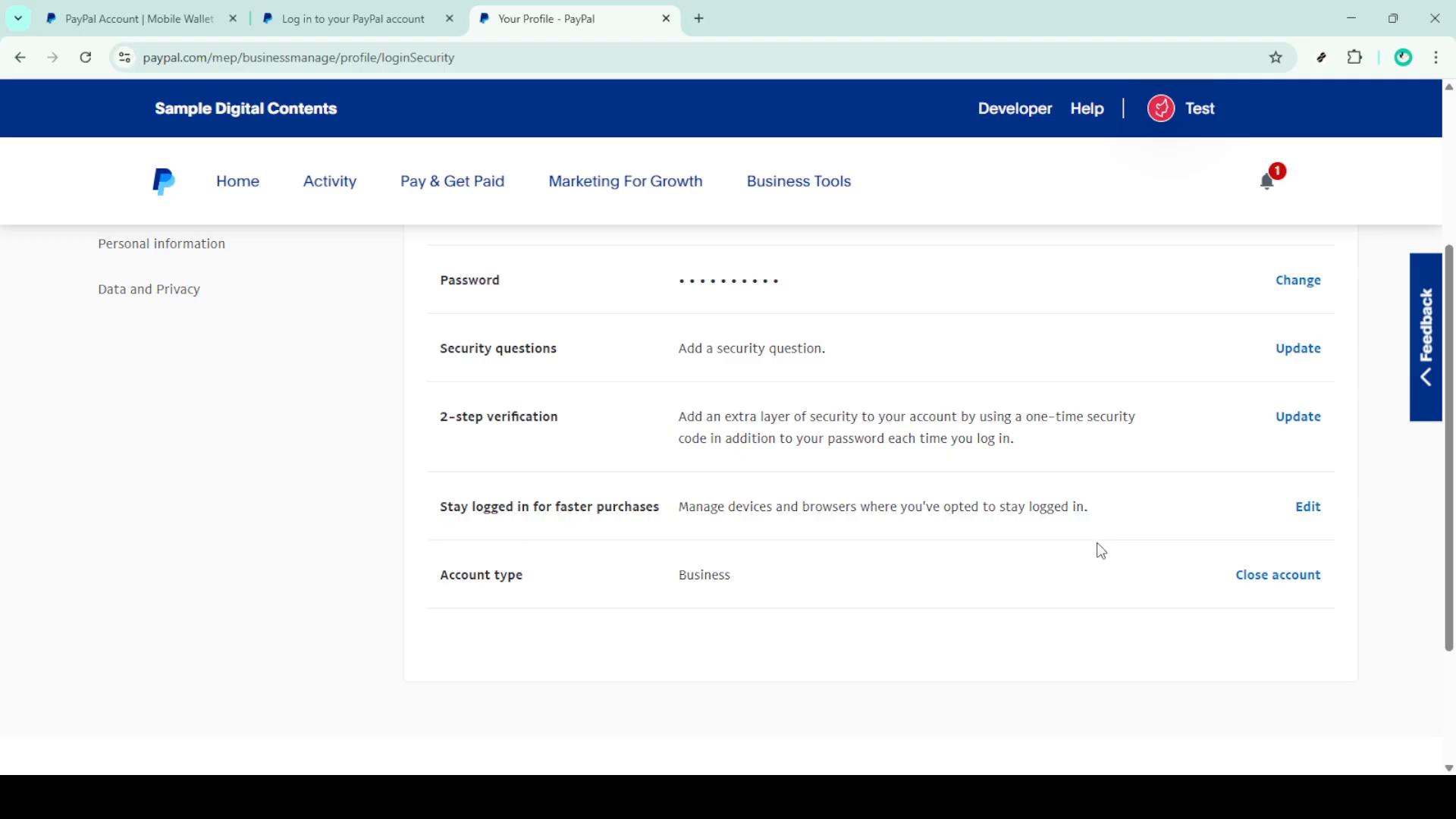
{"action": "mouse_move", "coordinate": [1122, 529]}
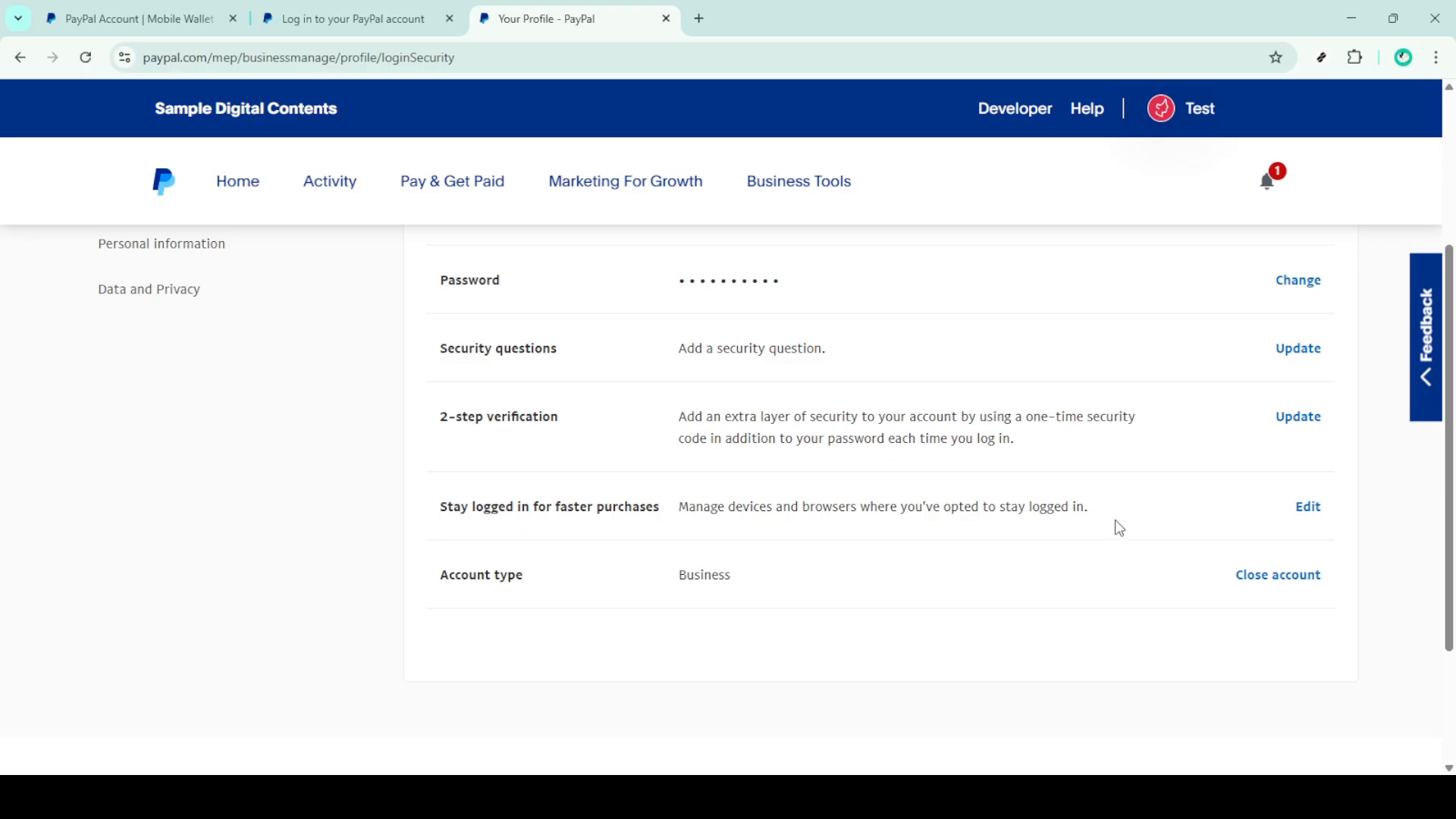
{"action": "mouse_move", "coordinate": [1193, 587]}
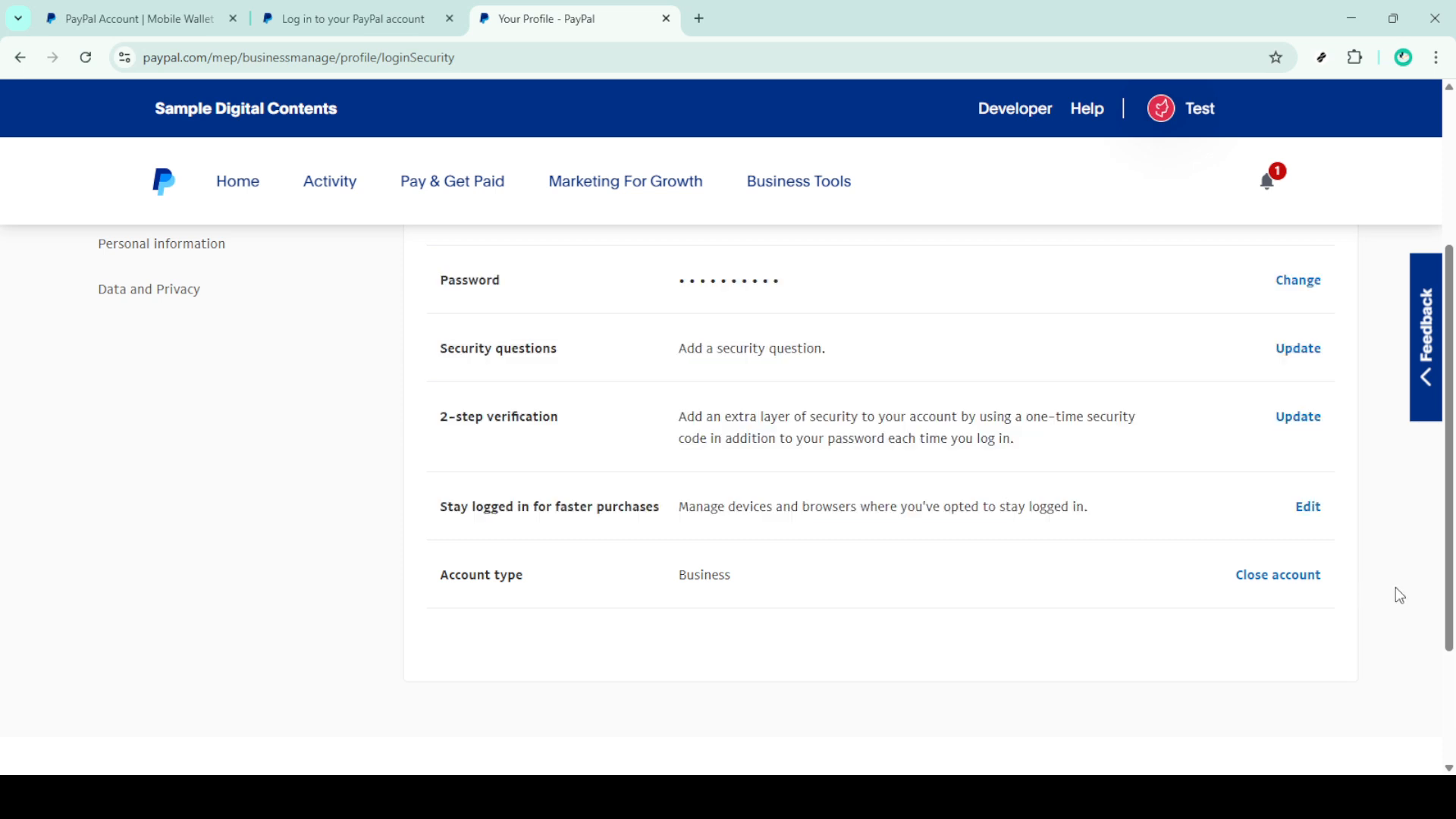
{"action": "mouse_move", "coordinate": [1270, 593]}
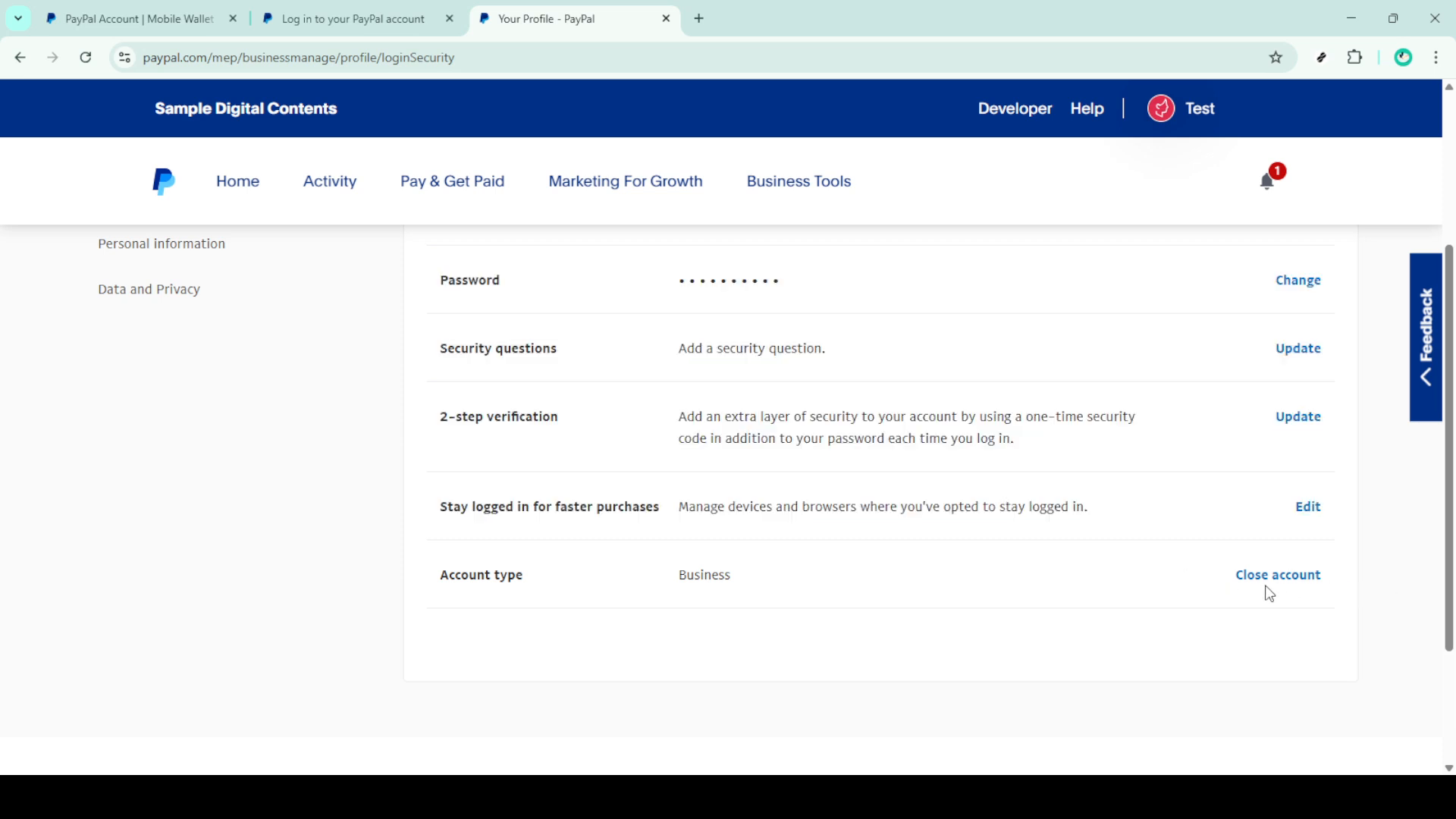